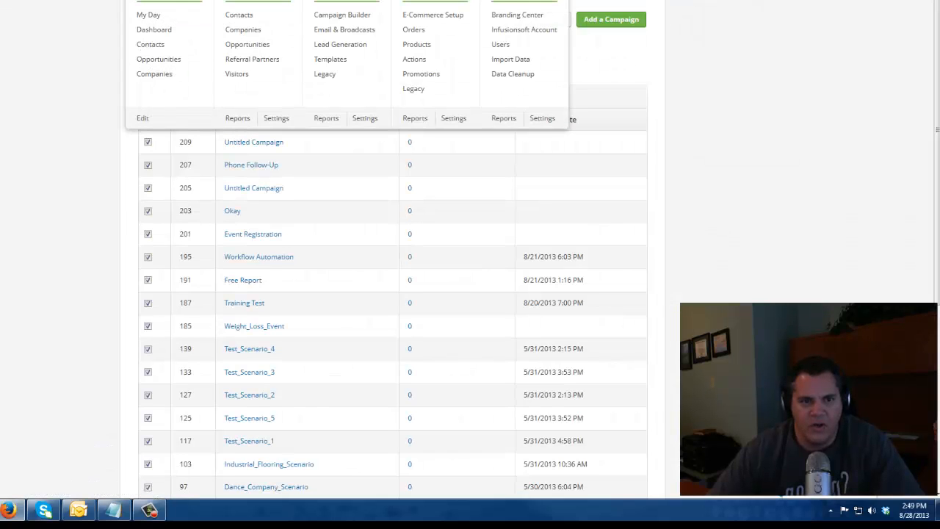
{"action": "mouse_move", "coordinate": [342, 14]}
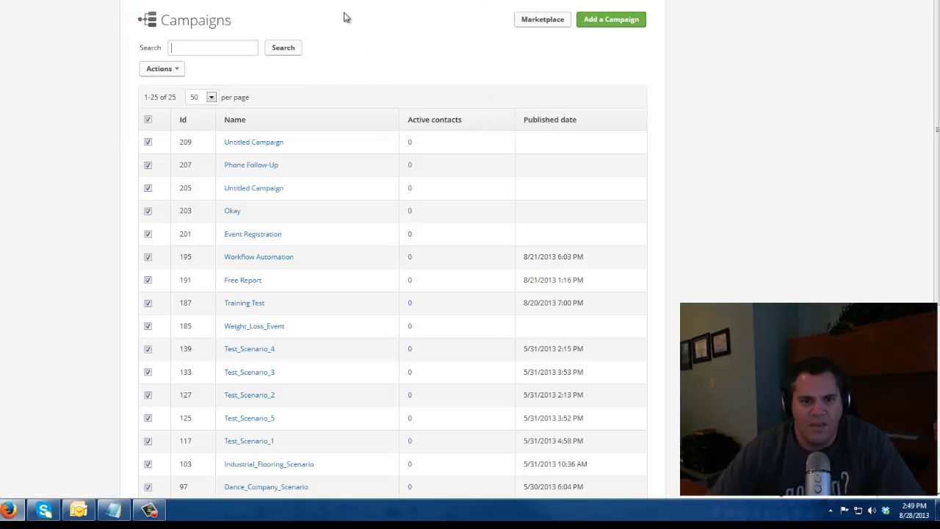
{"action": "mouse_move", "coordinate": [602, 22]}
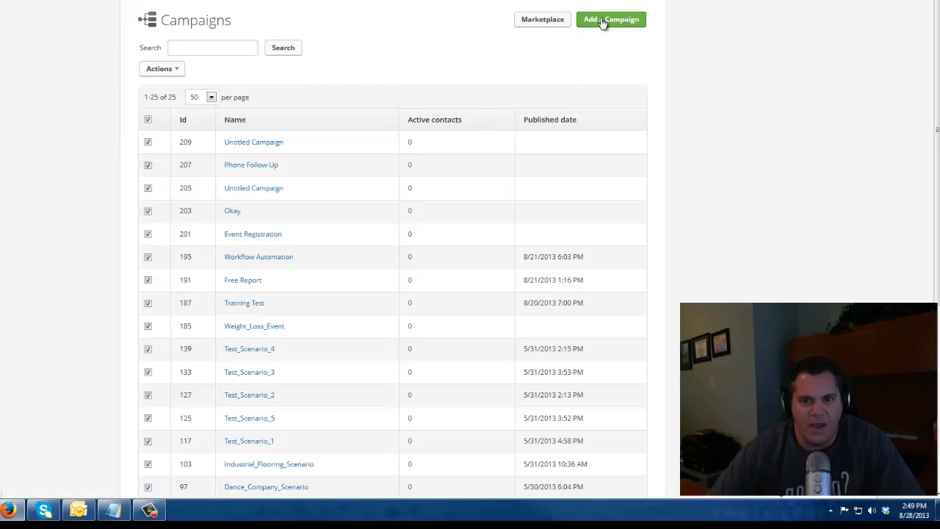
Add a campaign, replace its default name with 'Test Webform', and save
{"action": "left_click", "coordinate": [610, 19]}
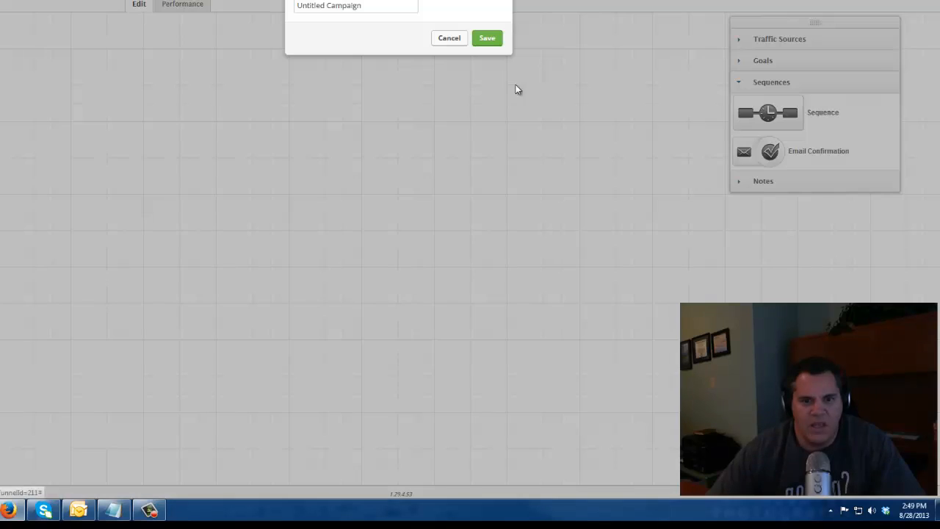
{"action": "triple_click", "coordinate": [355, 5]}
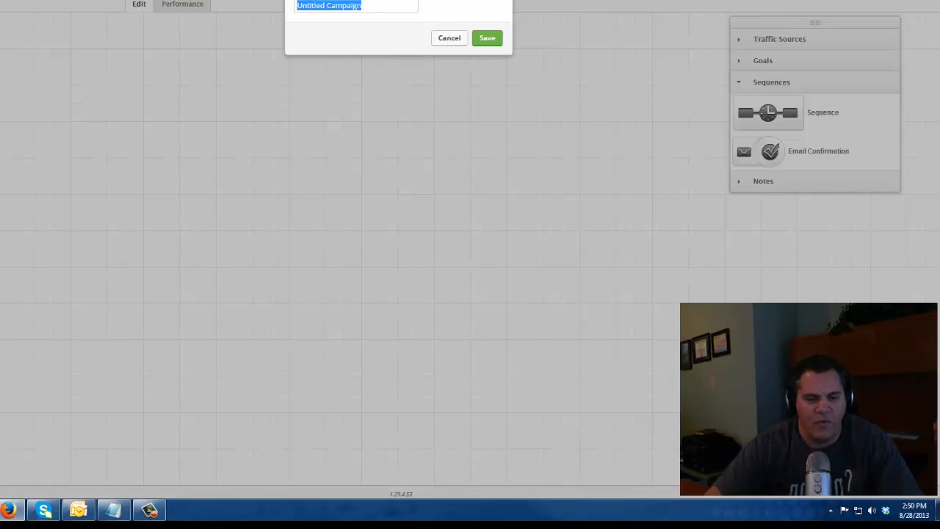
{"action": "type", "text": "Test"}
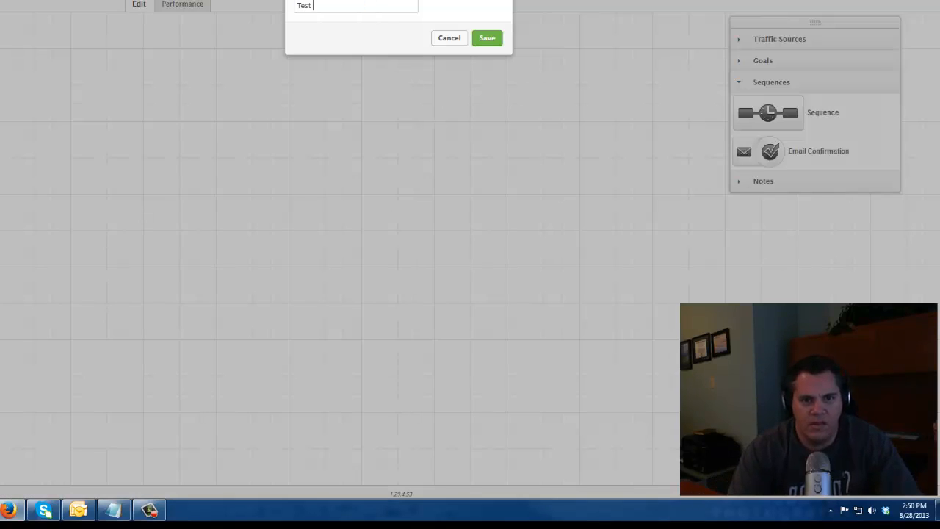
{"action": "type", "text": "Webform"}
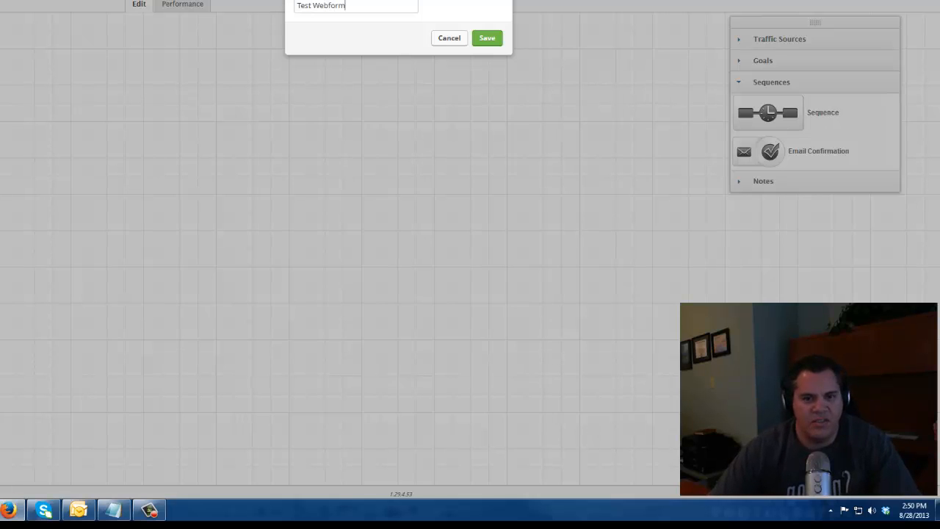
{"action": "left_click", "coordinate": [486, 37]}
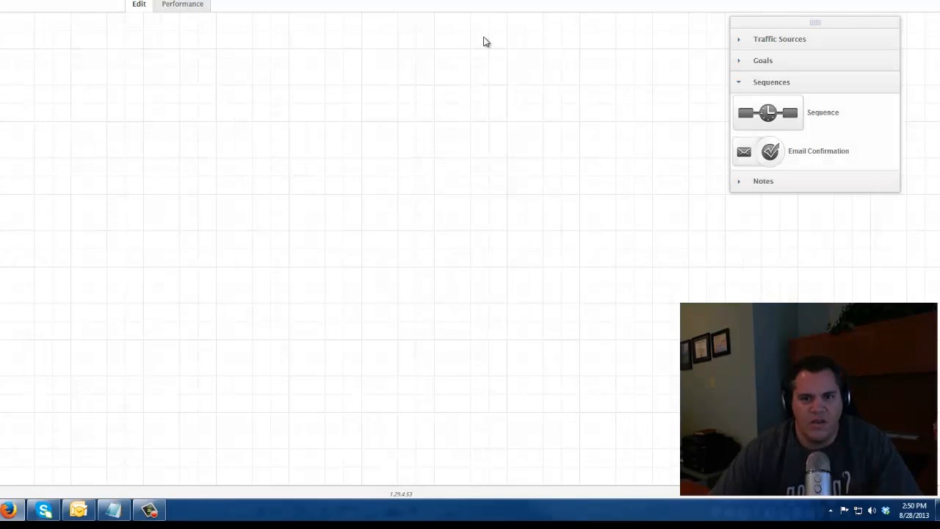
{"action": "mouse_move", "coordinate": [525, 63]}
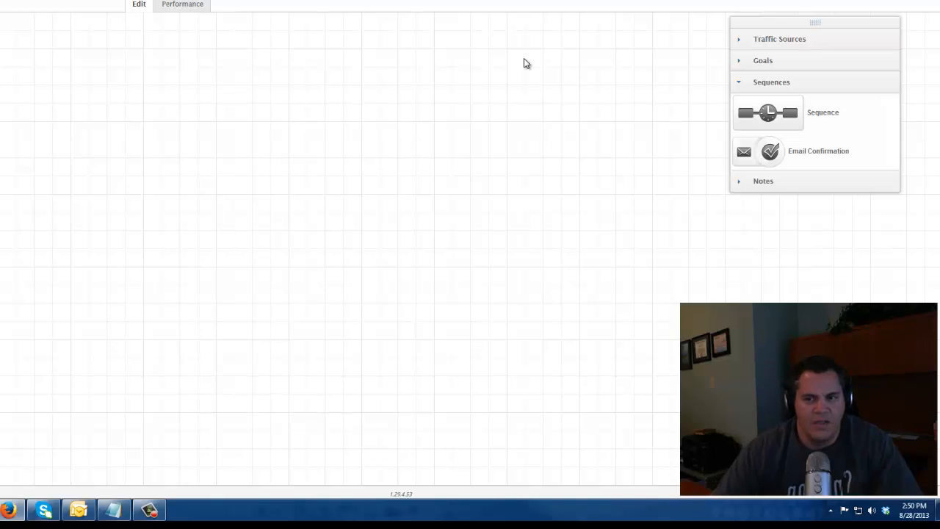
Expand the Traffic Sources and Goals palettes to show goal types such as newsletter signup
{"action": "left_click", "coordinate": [779, 39]}
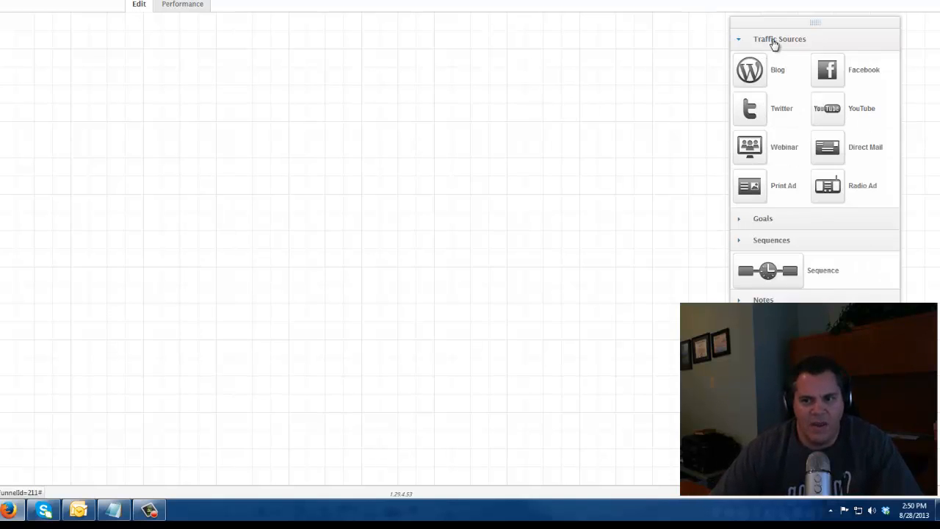
{"action": "scroll", "scroll_direction": "down", "scroll_amount": 3}
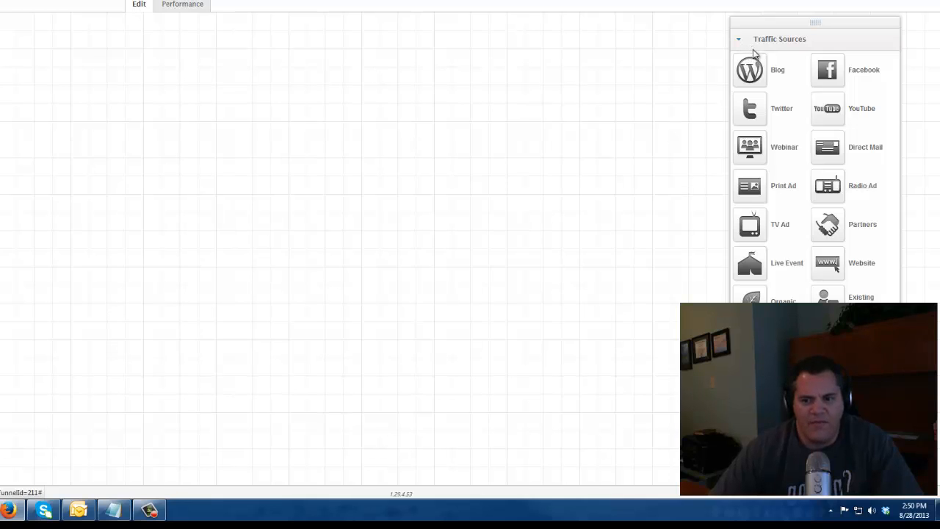
{"action": "left_click_drag", "start_coordinate": [828, 262], "coordinate": [205, 124]}
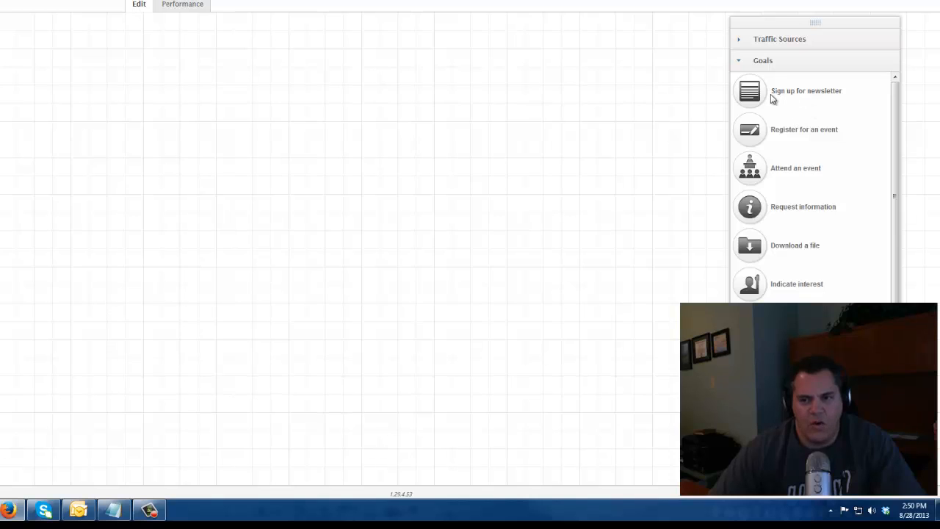
Drop a 'Sign up for newsletter' goal on the canvas and rename it 'Contact Form'
{"action": "left_click_drag", "start_coordinate": [750, 91], "coordinate": [183, 94]}
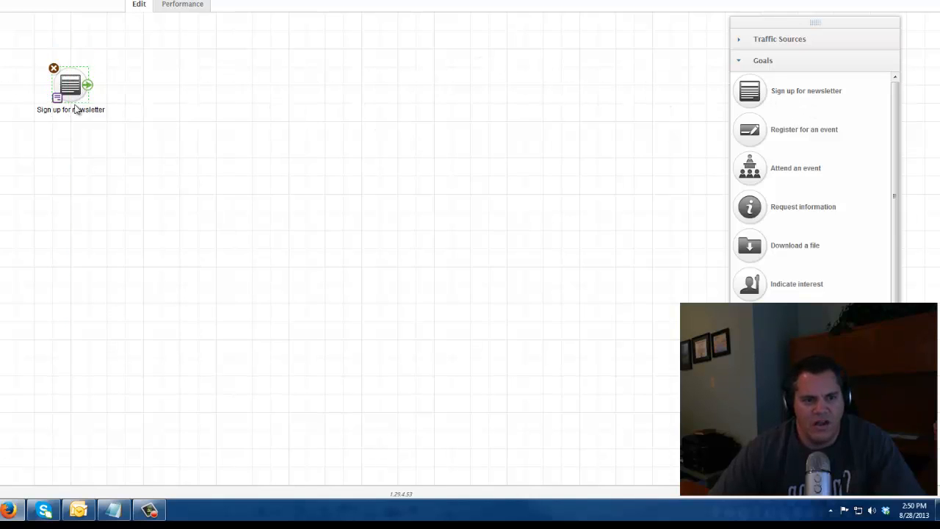
{"action": "double_click", "coordinate": [70, 109]}
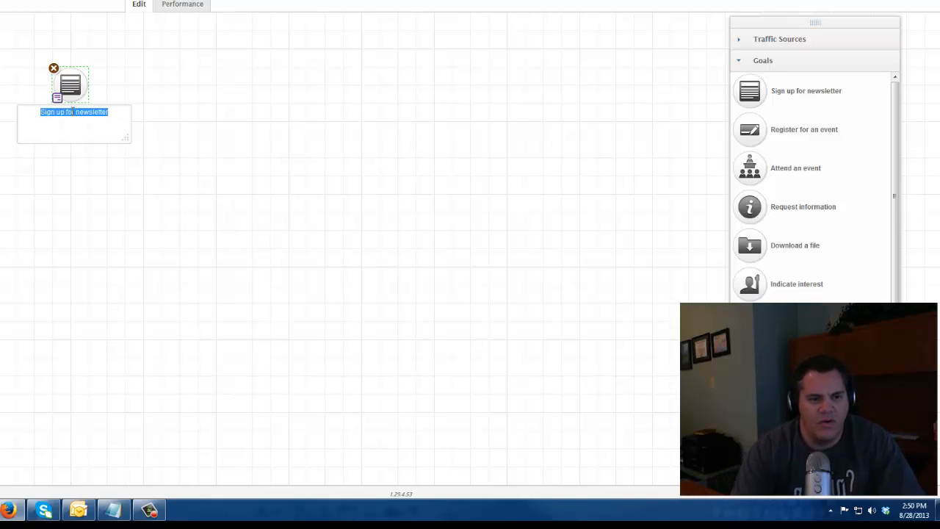
{"action": "type", "text": "Contact F"}
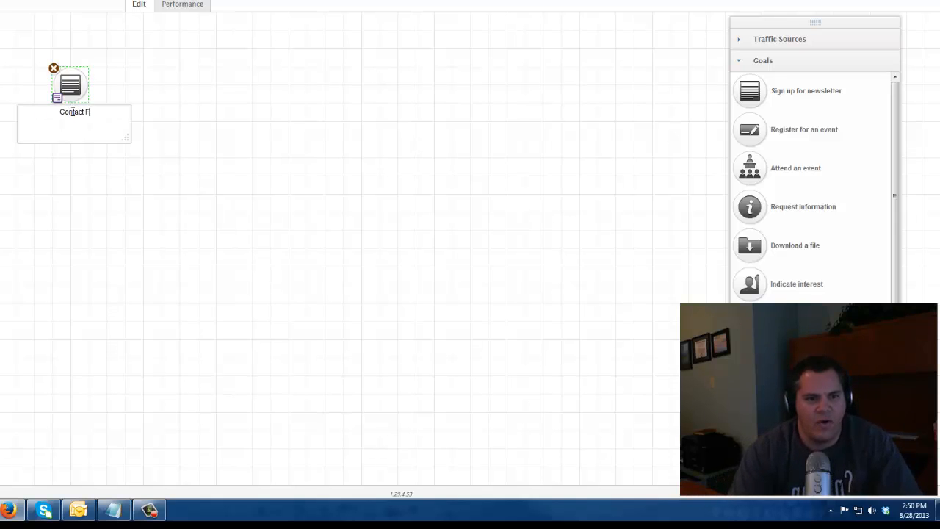
{"action": "type", "text": "orm"}
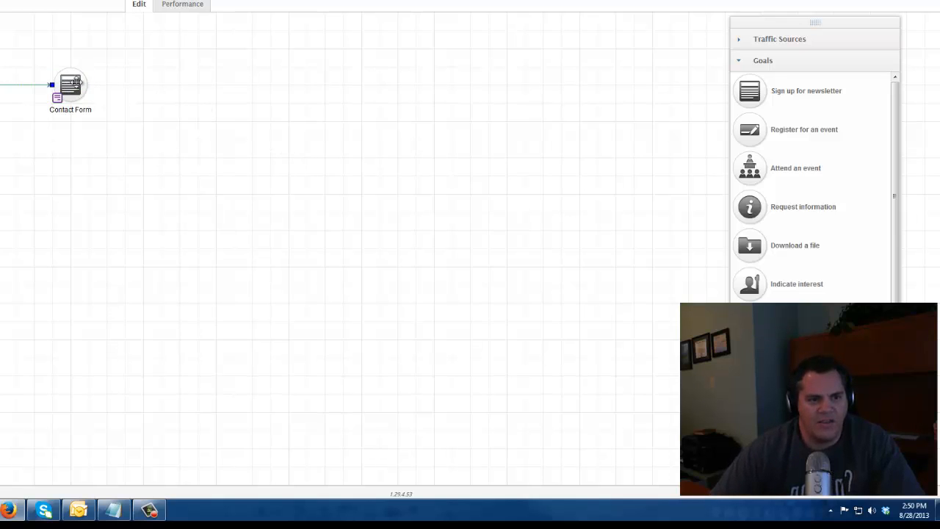
{"action": "left_click", "coordinate": [70, 82]}
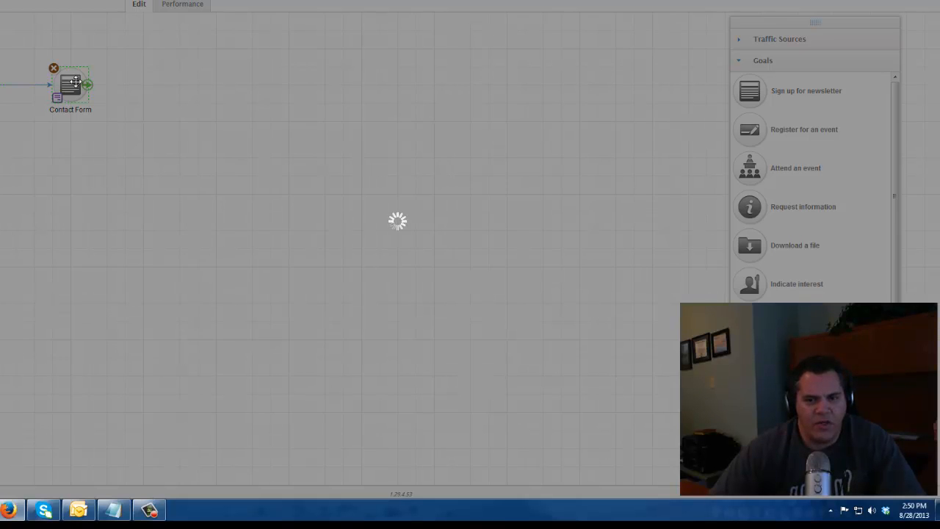
In the Contact Form web form, enable a required Last Name field beneath First Name
{"action": "double_click", "coordinate": [70, 85]}
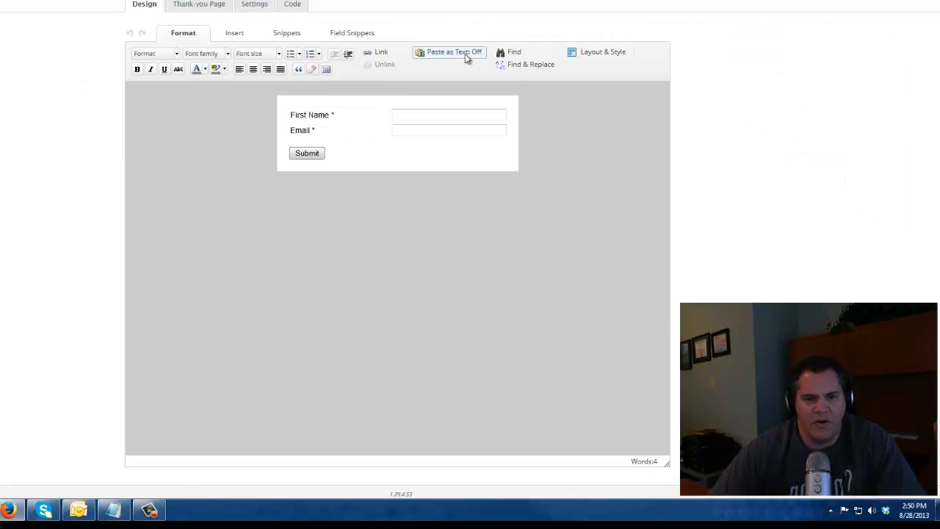
{"action": "left_click", "coordinate": [448, 115]}
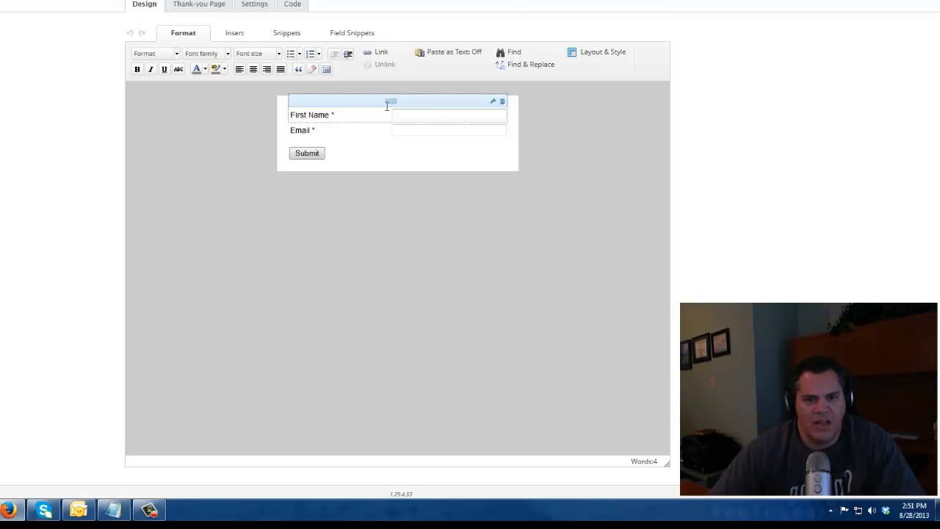
{"action": "left_click", "coordinate": [493, 101]}
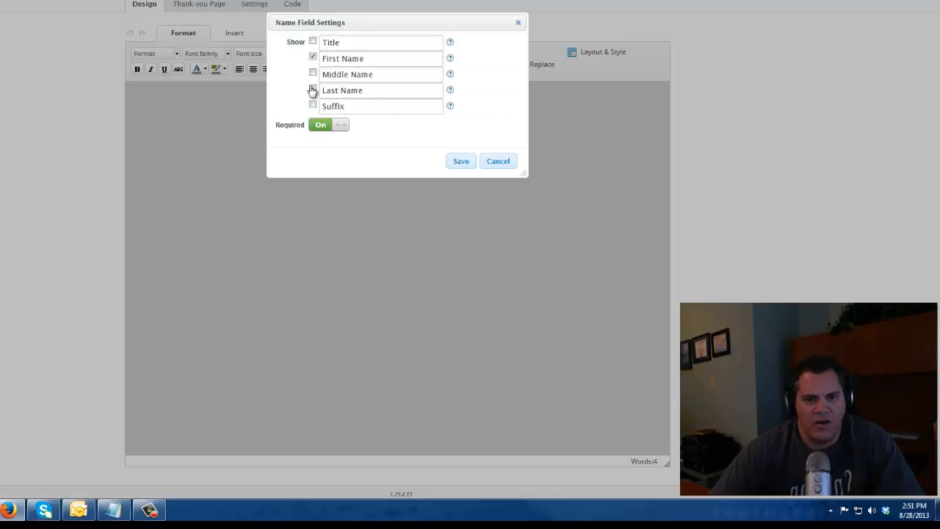
{"action": "left_click", "coordinate": [313, 88]}
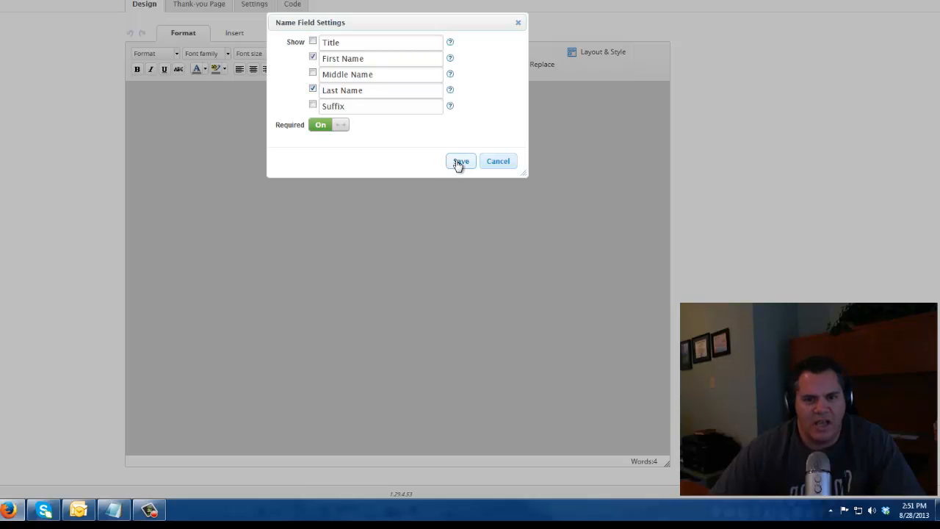
{"action": "left_click", "coordinate": [460, 161]}
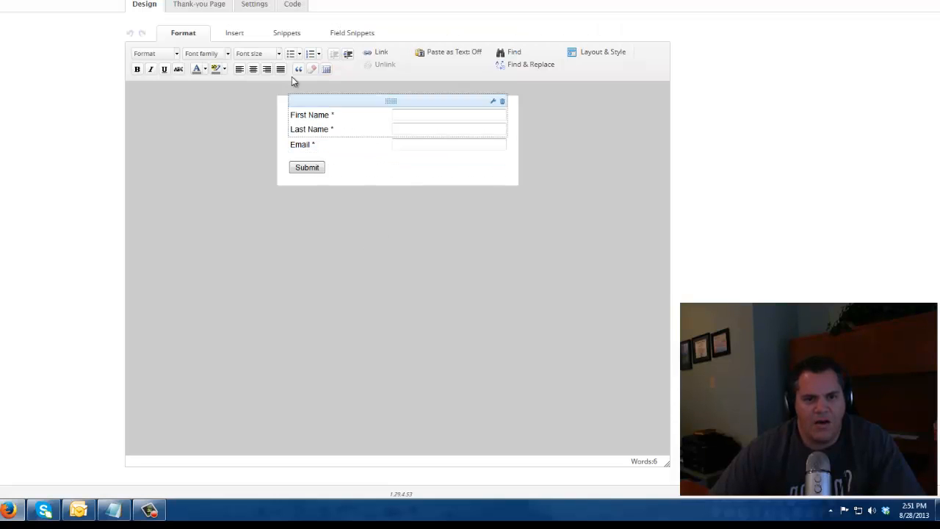
{"action": "left_click", "coordinate": [233, 32]}
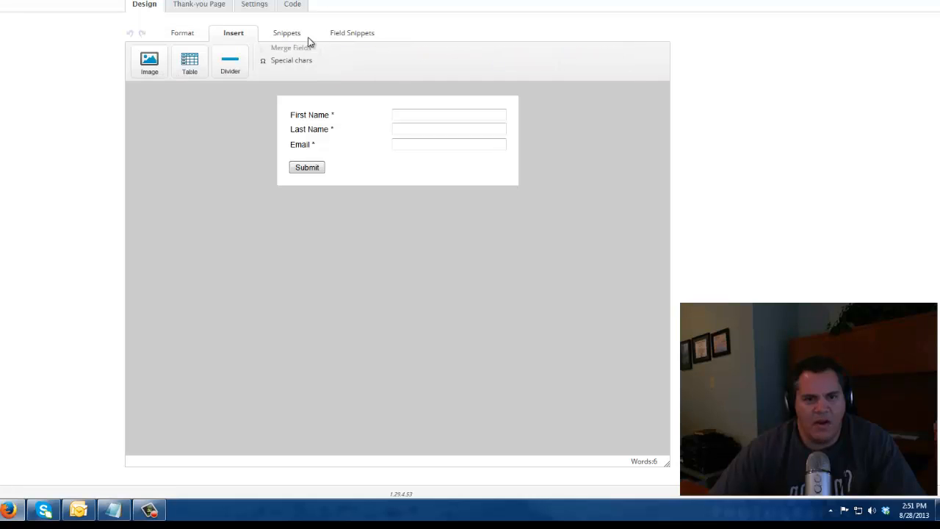
Add an optional Phone field and a custom field set to Company below Email
{"action": "left_click", "coordinate": [352, 32]}
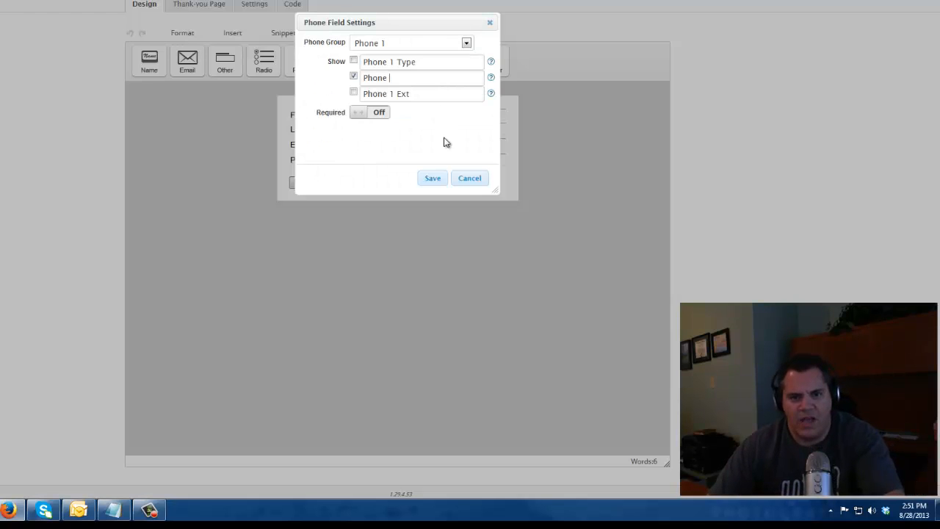
{"action": "left_click", "coordinate": [431, 178]}
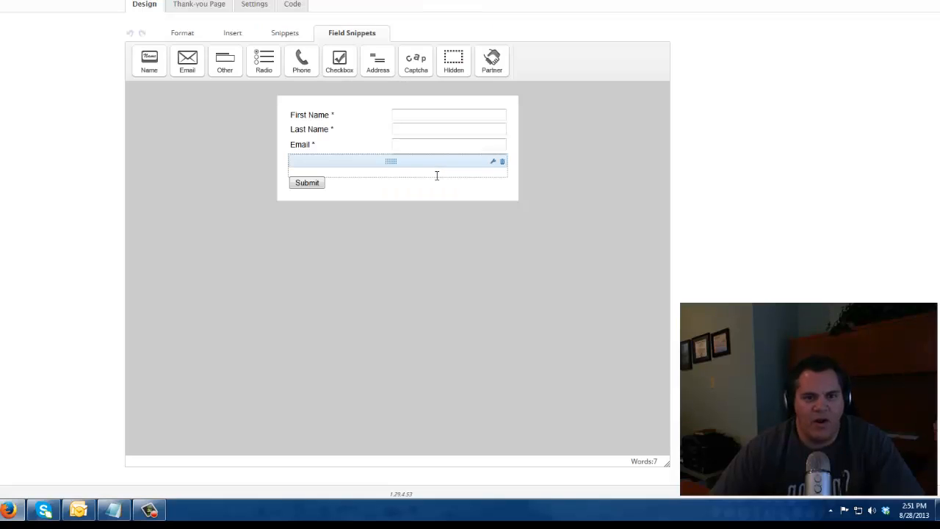
{"action": "left_click_drag", "start_coordinate": [391, 161], "coordinate": [391, 101]}
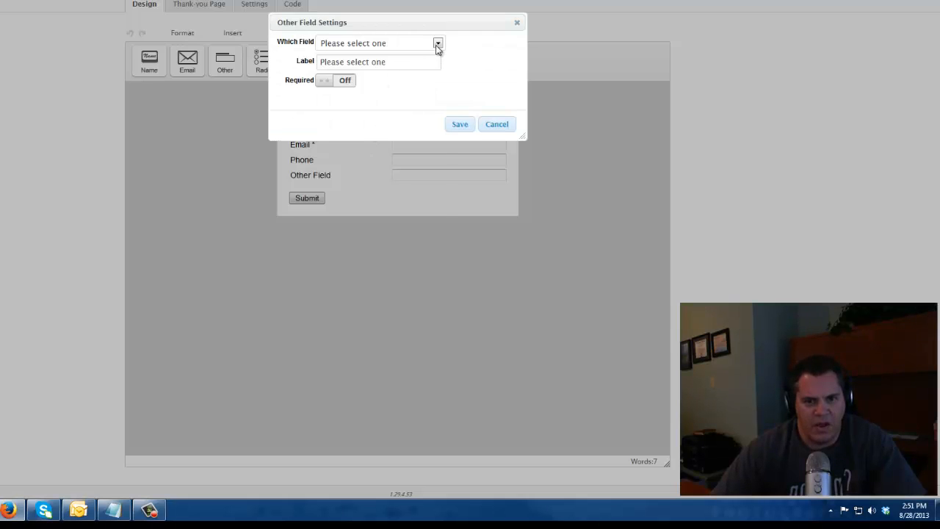
{"action": "left_click", "coordinate": [437, 43]}
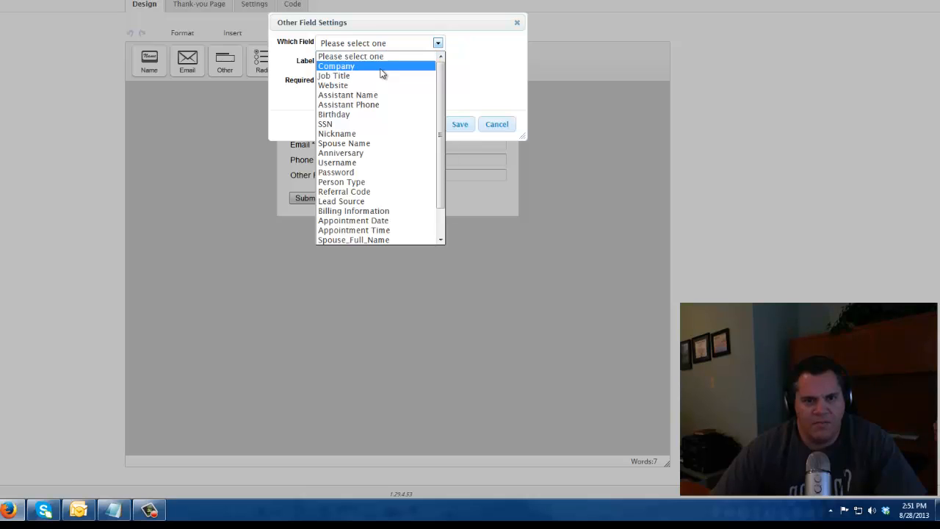
{"action": "left_click", "coordinate": [335, 66]}
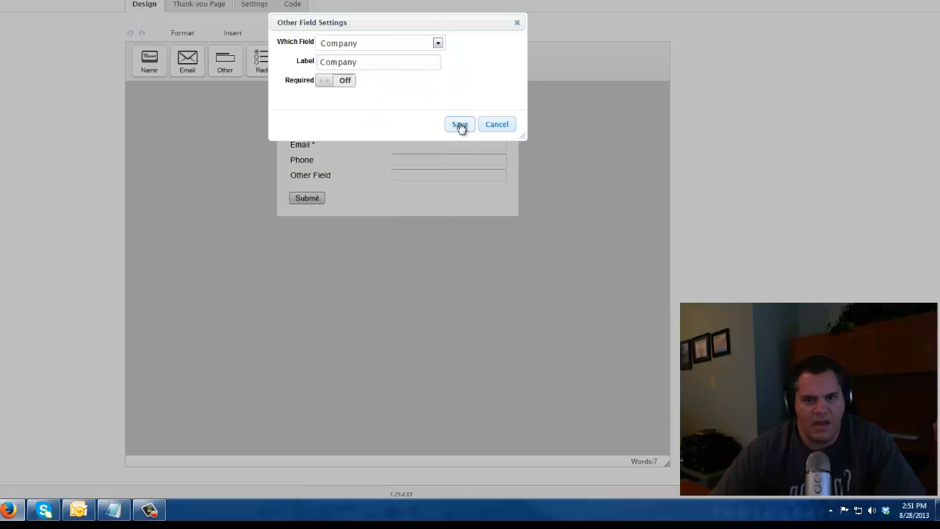
{"action": "left_click", "coordinate": [459, 124]}
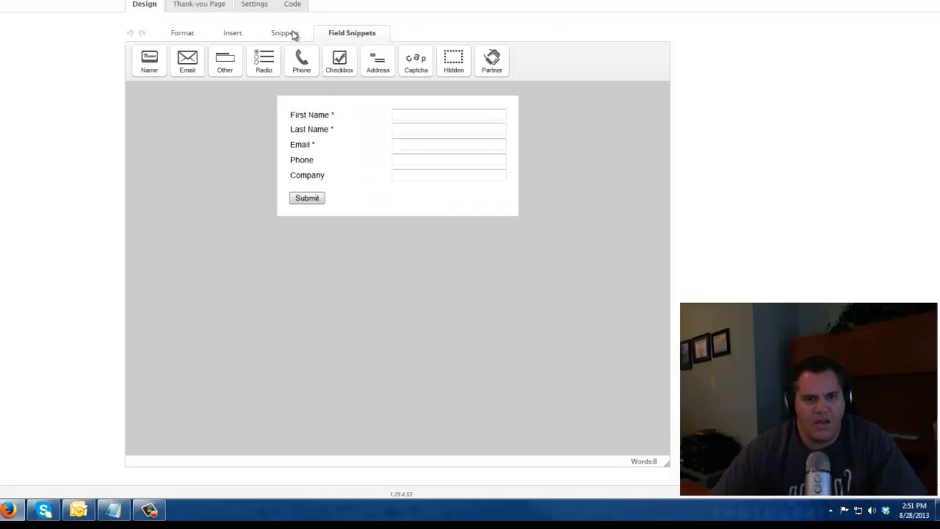
Place a Title snippet at the top of the form and begin typing 'Contact Form'
{"action": "left_click", "coordinate": [285, 33]}
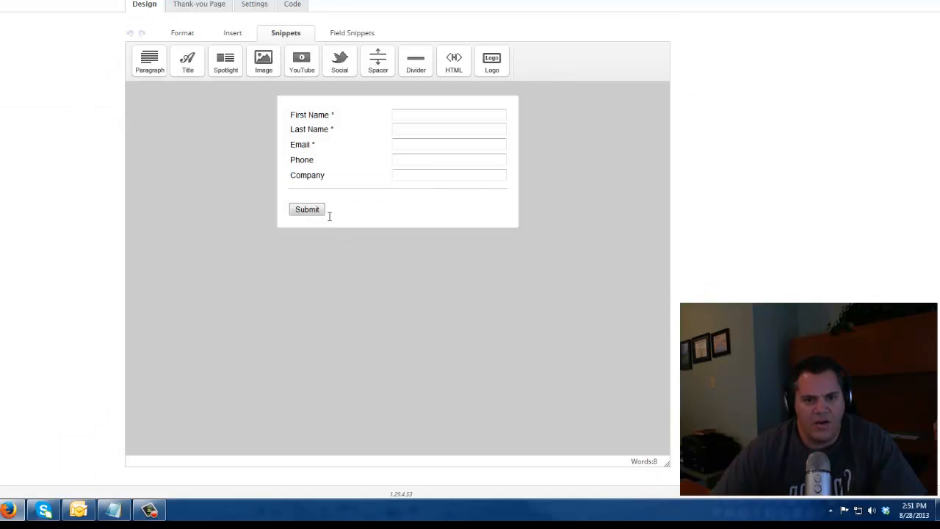
{"action": "mouse_move", "coordinate": [415, 61]}
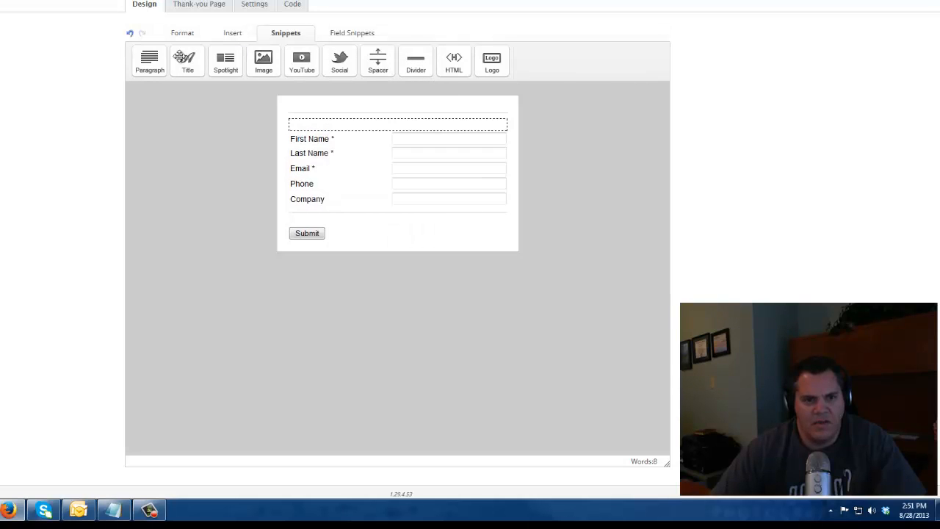
{"action": "left_click_drag", "start_coordinate": [187, 61], "coordinate": [360, 107]}
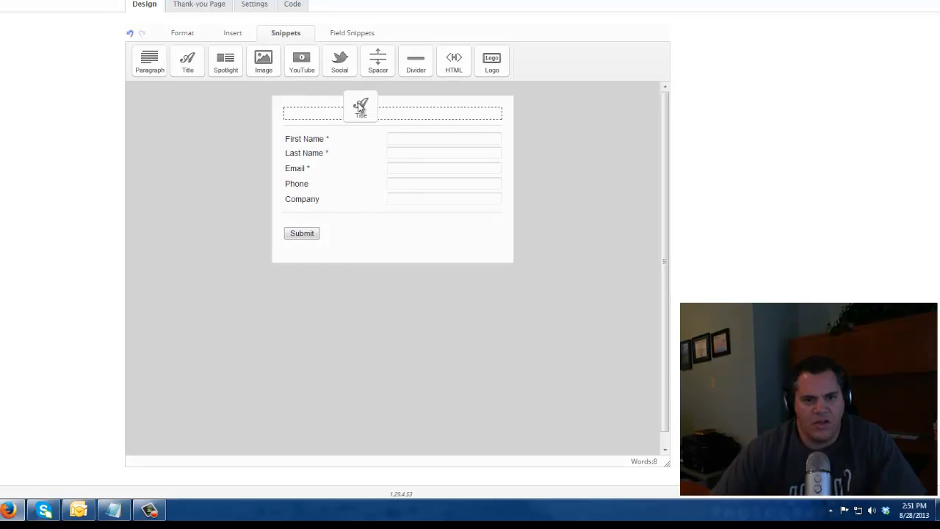
{"action": "left_click", "coordinate": [187, 60]}
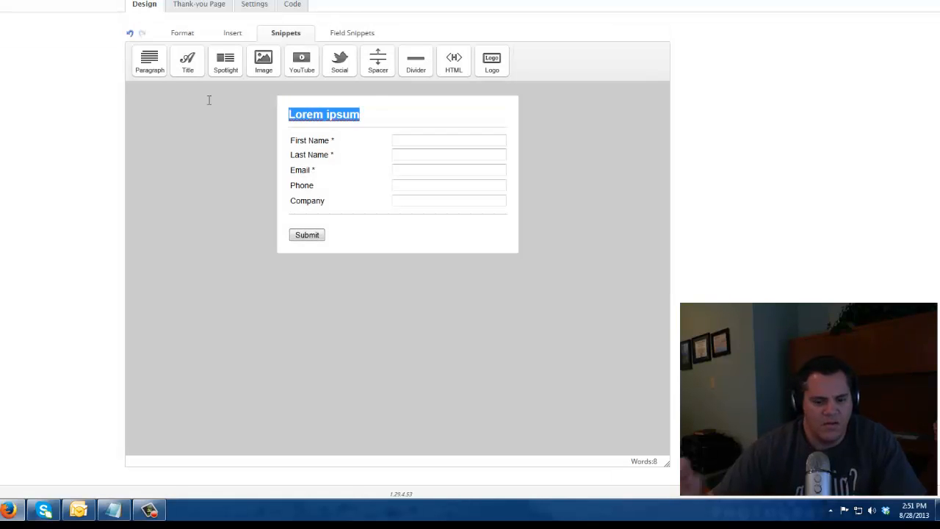
{"action": "type", "text": "Contact Fo"}
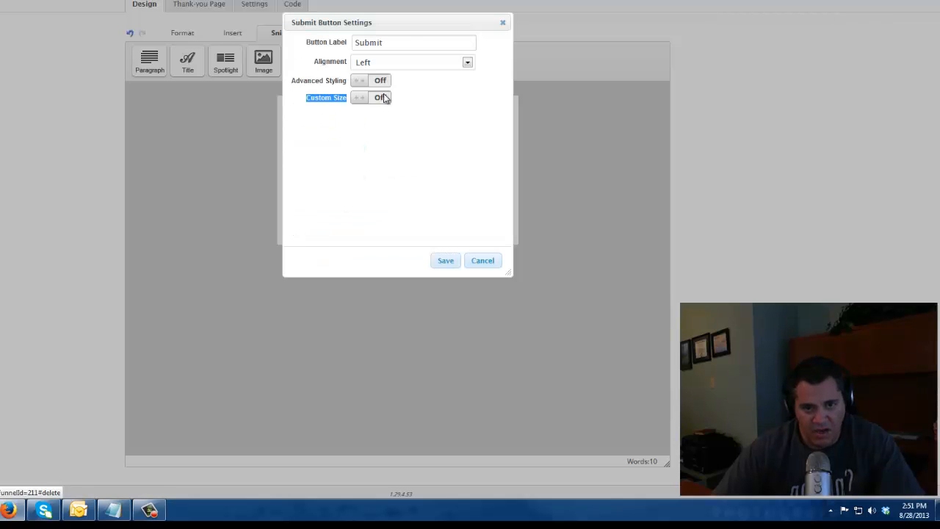
Label the submit button 'Submit Contact Info', centre it, and size it 200 by 40
{"action": "type", "text": "Co"}
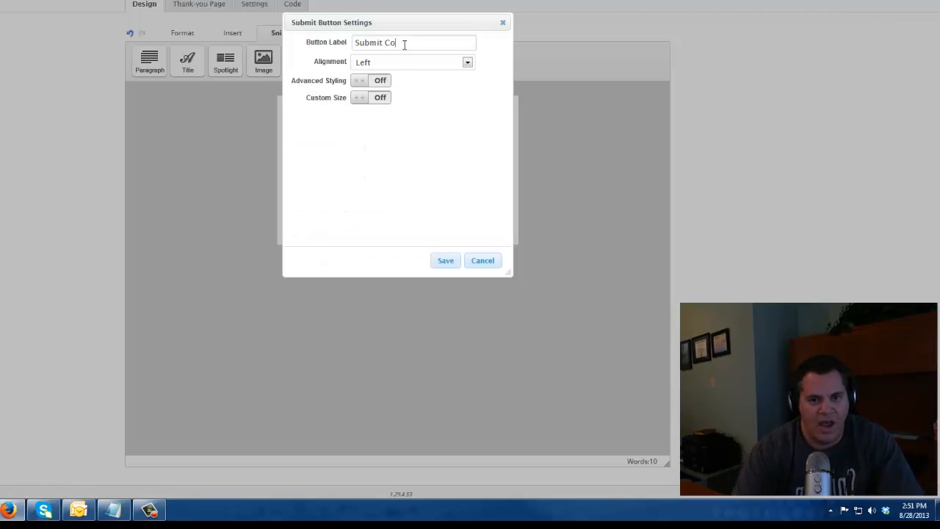
{"action": "type", "text": "ntact Info"}
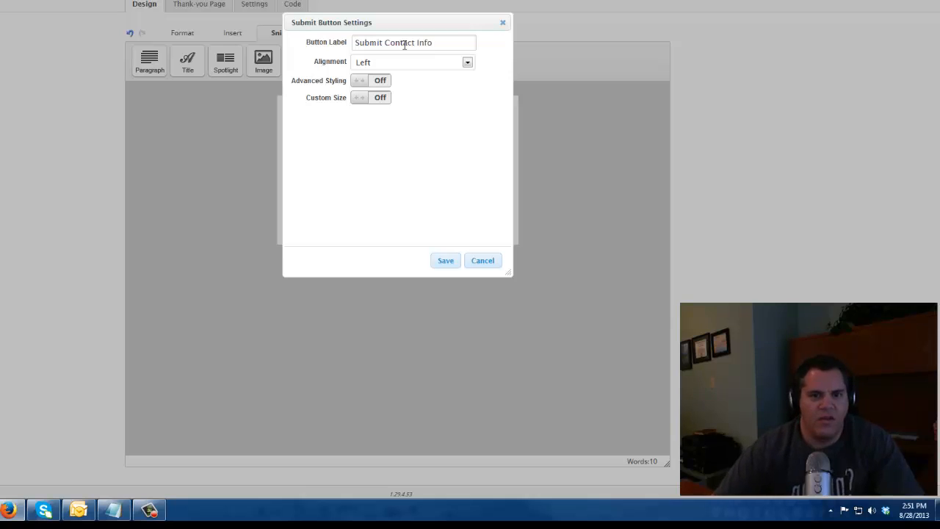
{"action": "left_click", "coordinate": [467, 62]}
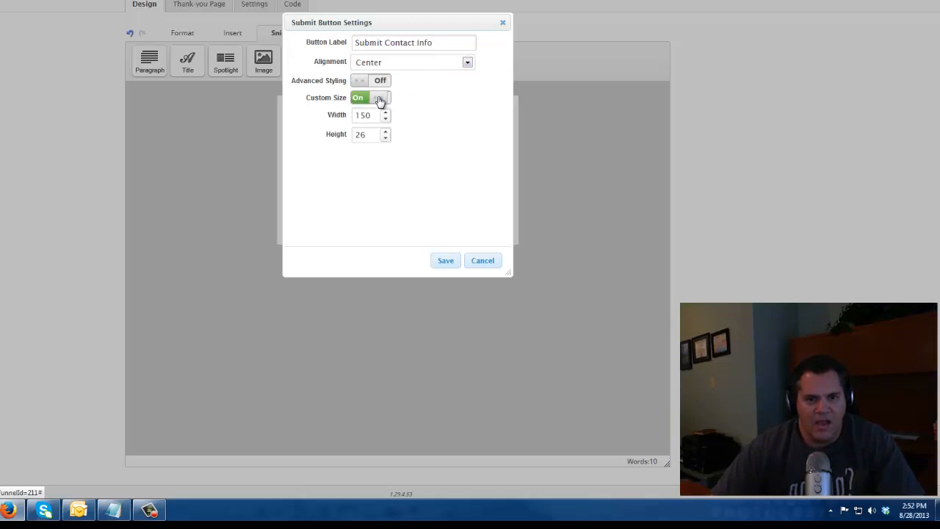
{"action": "triple_click", "coordinate": [367, 114]}
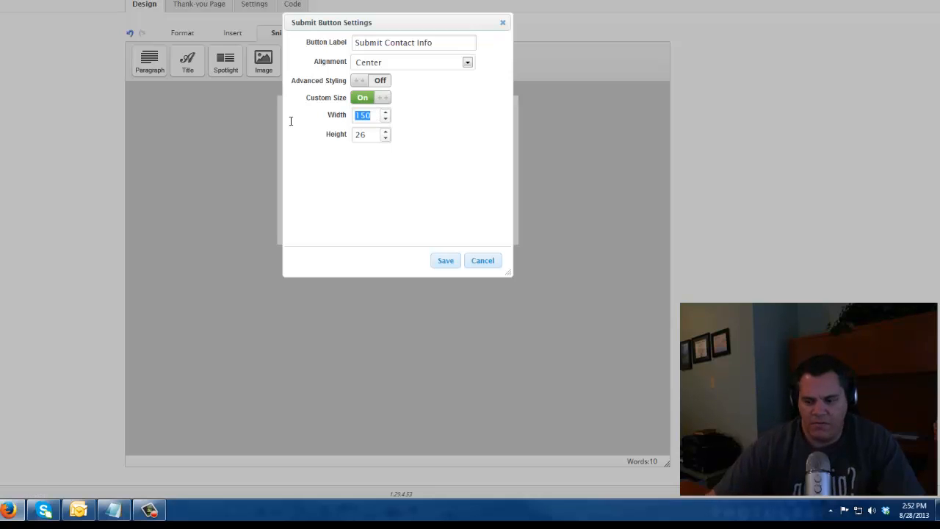
{"action": "type", "text": "200"}
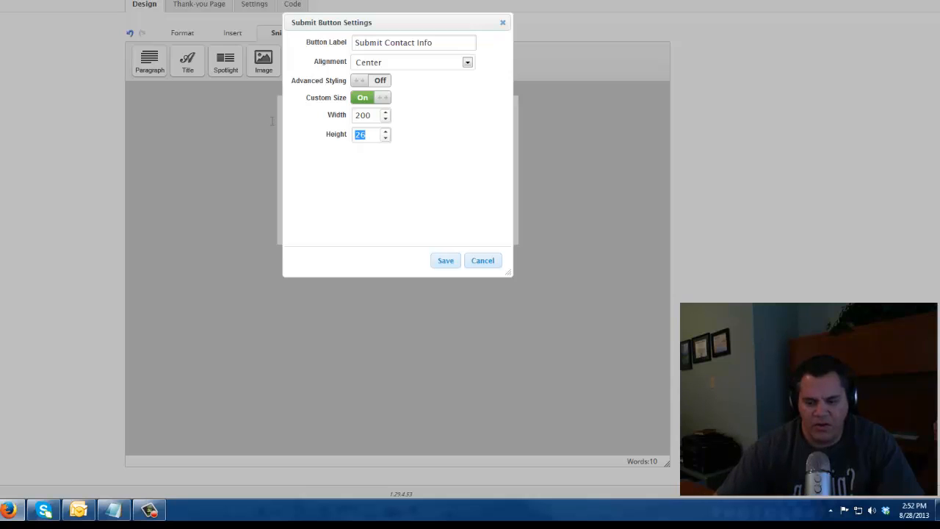
{"action": "type", "text": "40"}
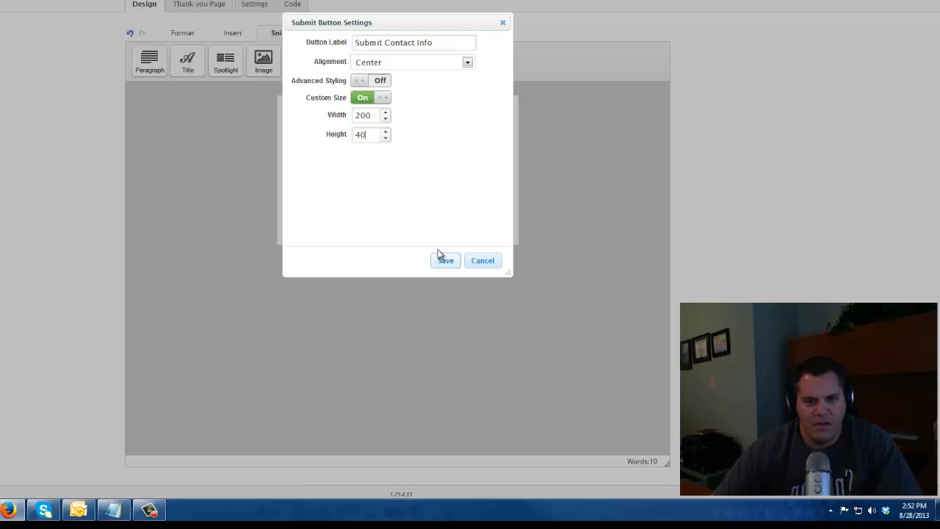
{"action": "left_click", "coordinate": [445, 260]}
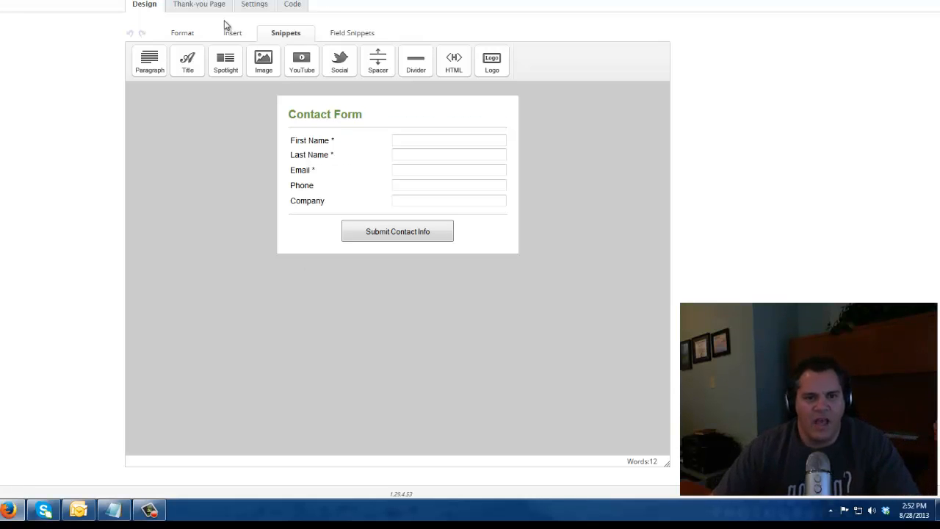
{"action": "mouse_move", "coordinate": [198, 6]}
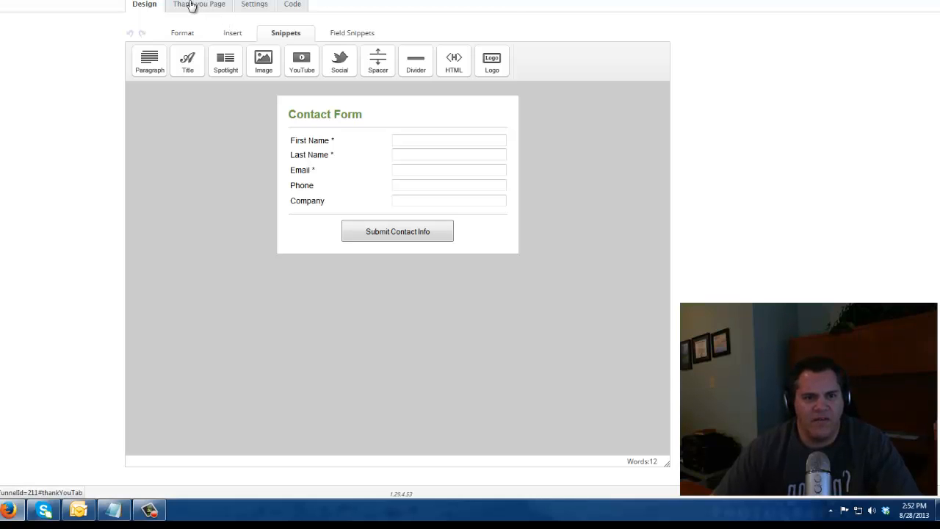
View the thank-you page with its default 'Thanks for filling out our form' message
{"action": "left_click", "coordinate": [198, 4]}
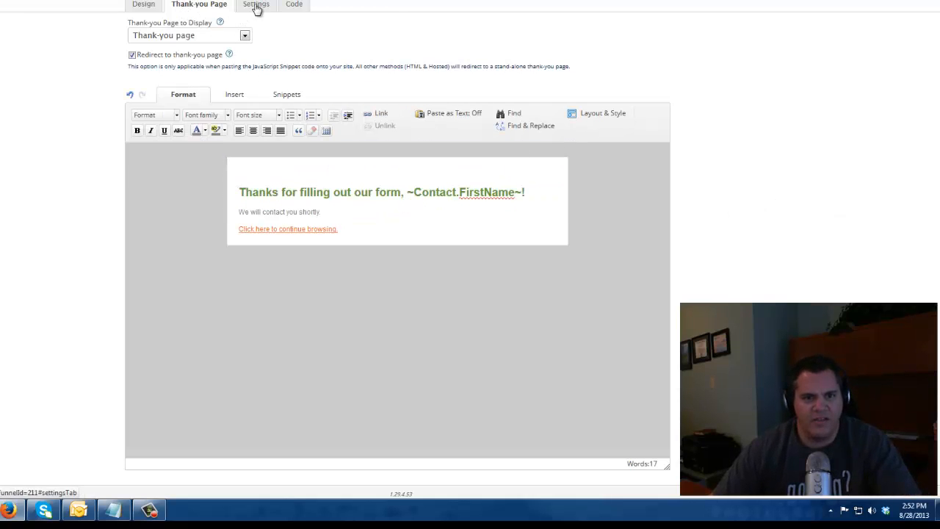
{"action": "left_click", "coordinate": [255, 4]}
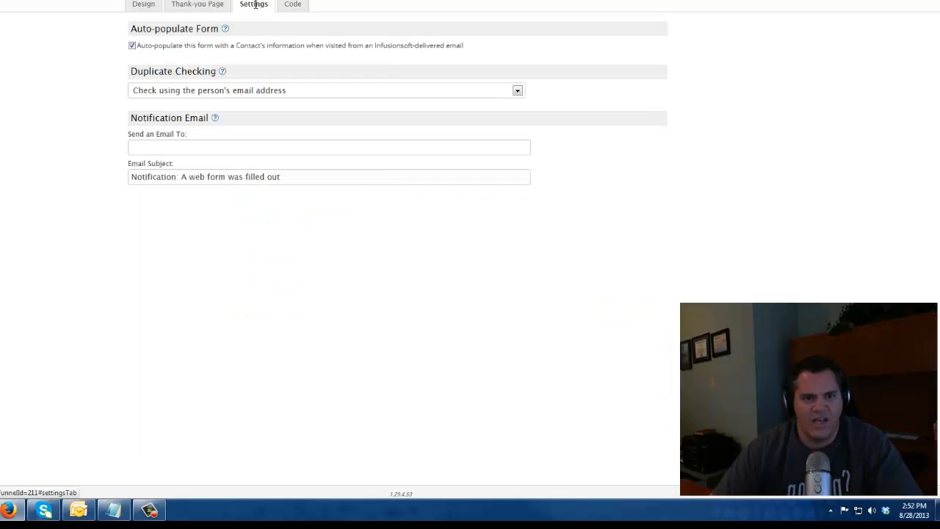
{"action": "left_click", "coordinate": [328, 146]}
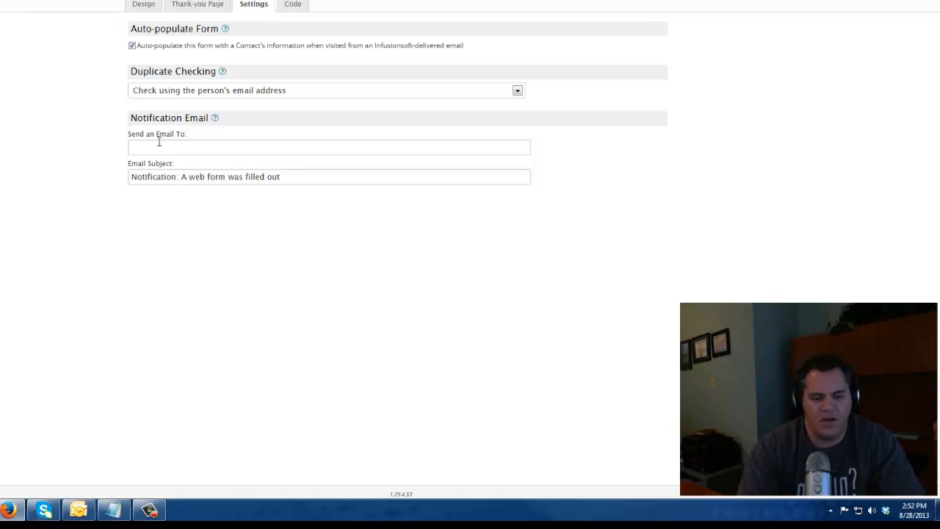
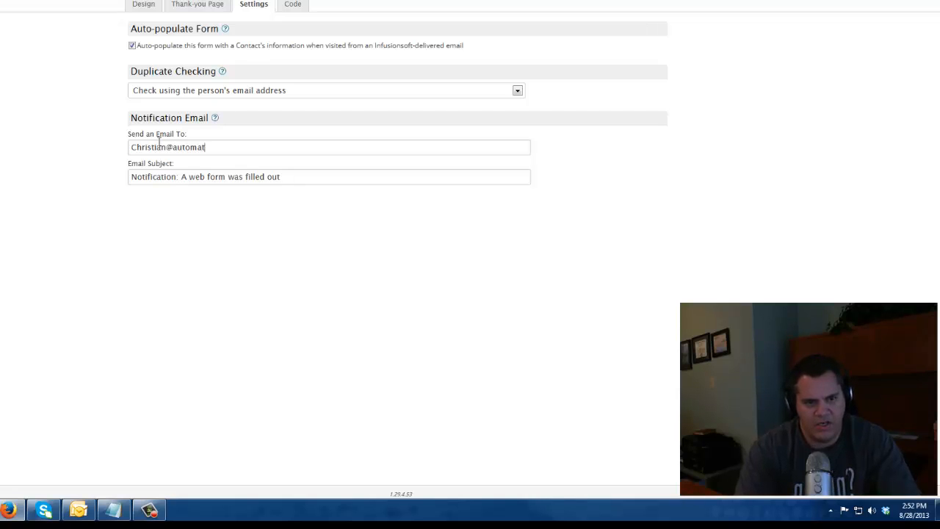
{"action": "triple_click", "coordinate": [329, 176]}
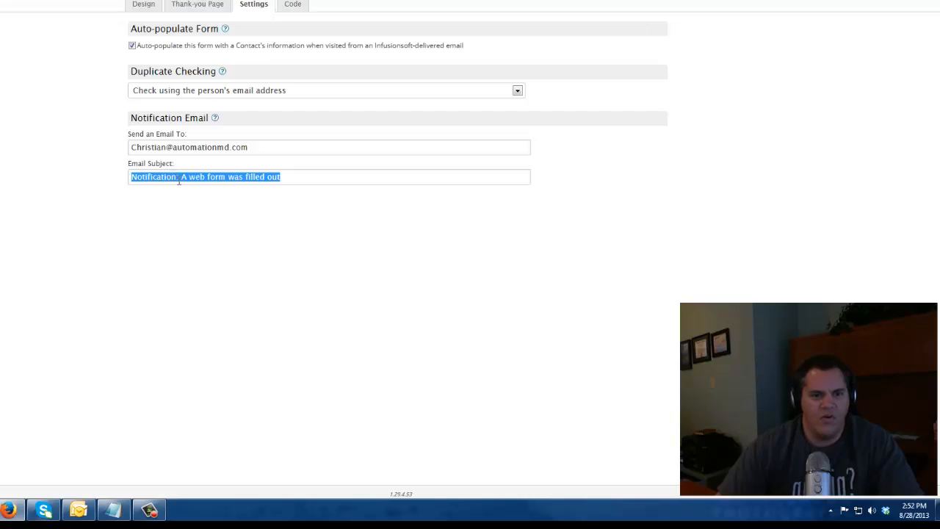
{"action": "key", "text": "Delete"}
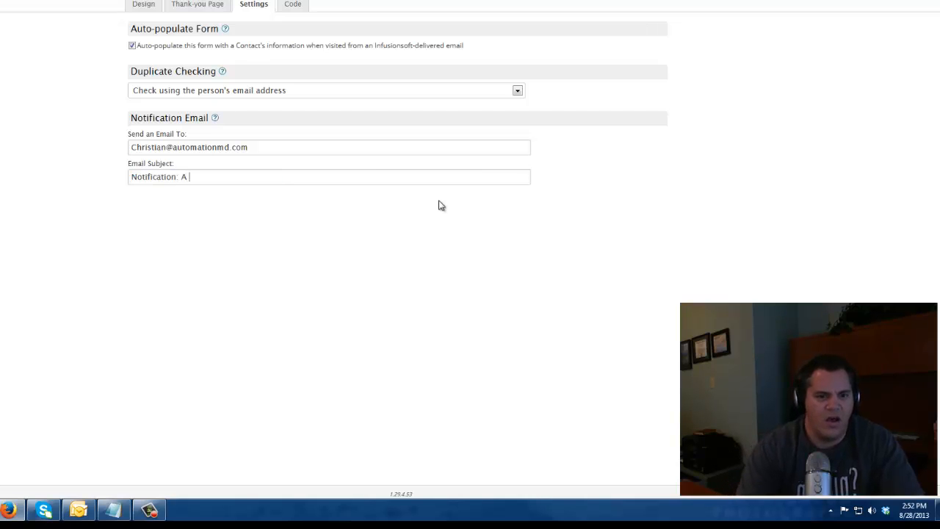
{"action": "type", "text": "new contact form"}
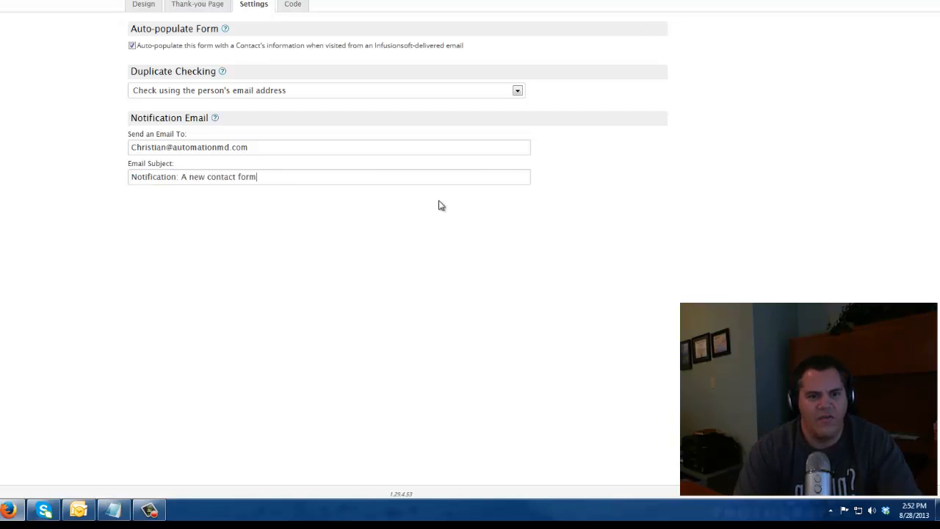
{"action": "type", "text": "has been su"}
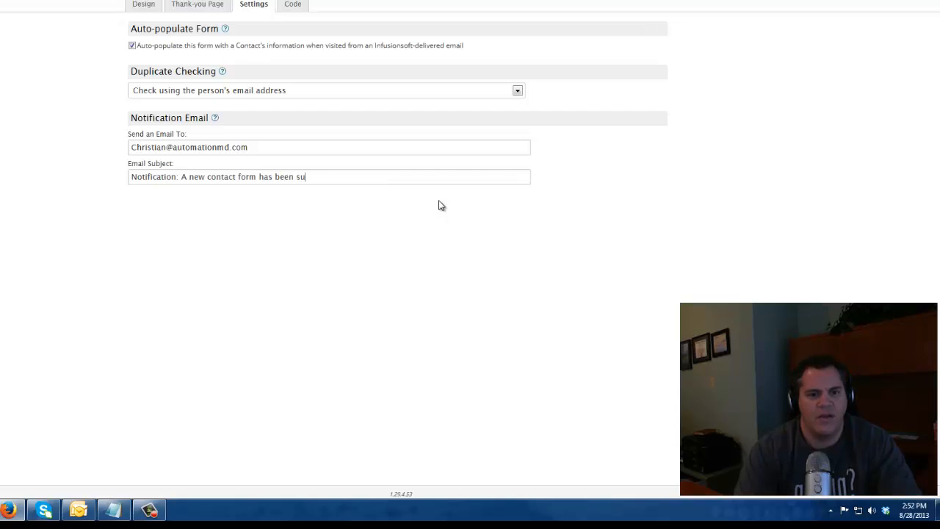
{"action": "type", "text": "bmitted"}
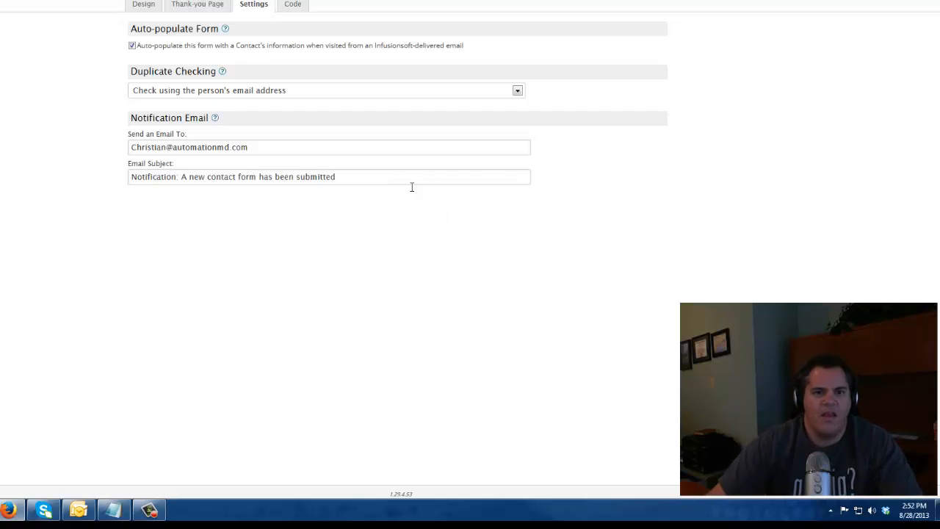
{"action": "mouse_move", "coordinate": [292, 5]}
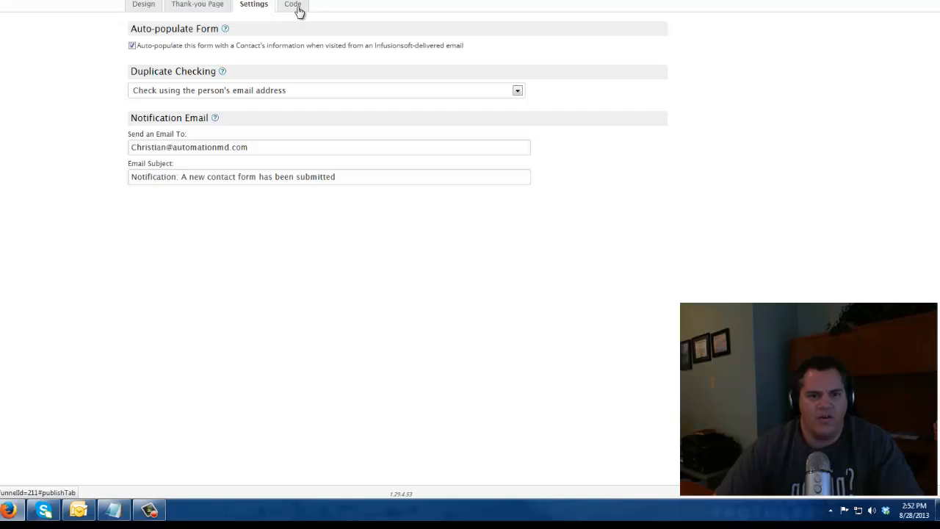
Select and copy the form's JavaScript embed snippet from the Code tab
{"action": "left_click", "coordinate": [292, 4]}
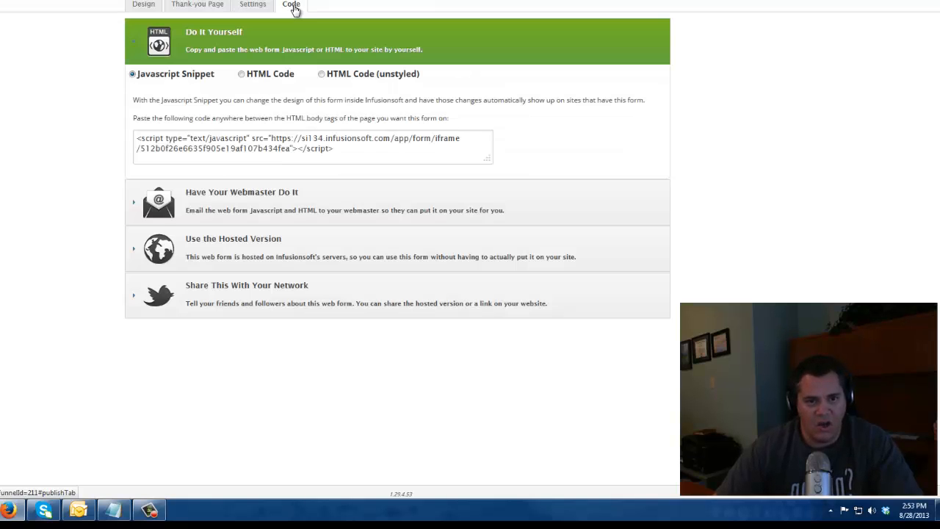
{"action": "mouse_move", "coordinate": [445, 114]}
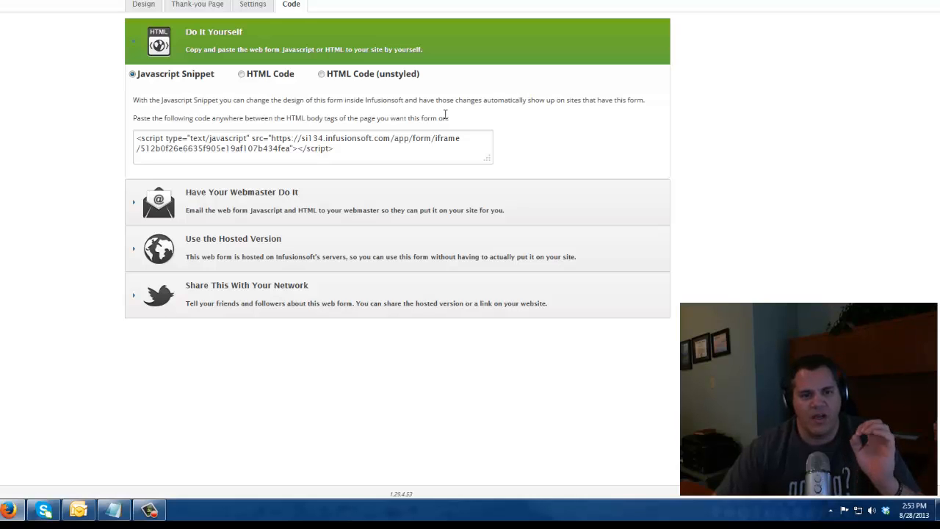
{"action": "mouse_move", "coordinate": [367, 150]}
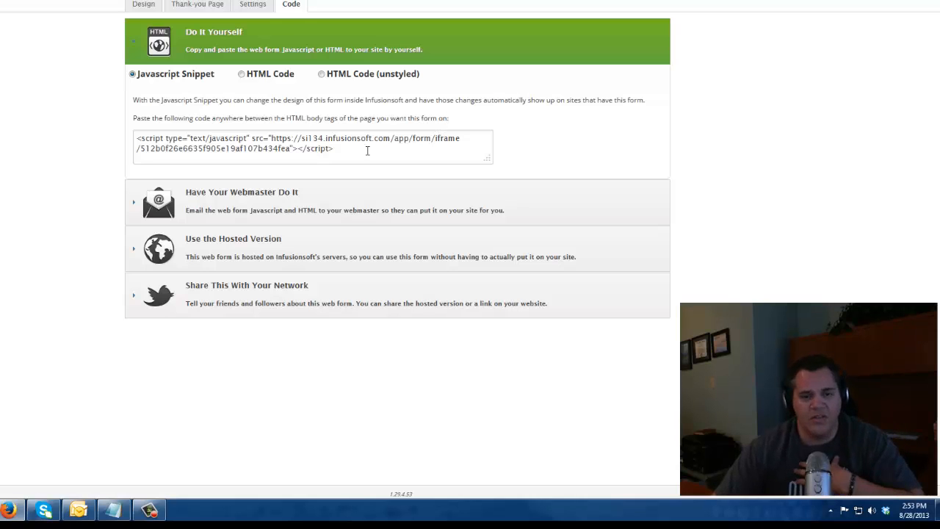
{"action": "triple_click", "coordinate": [293, 143]}
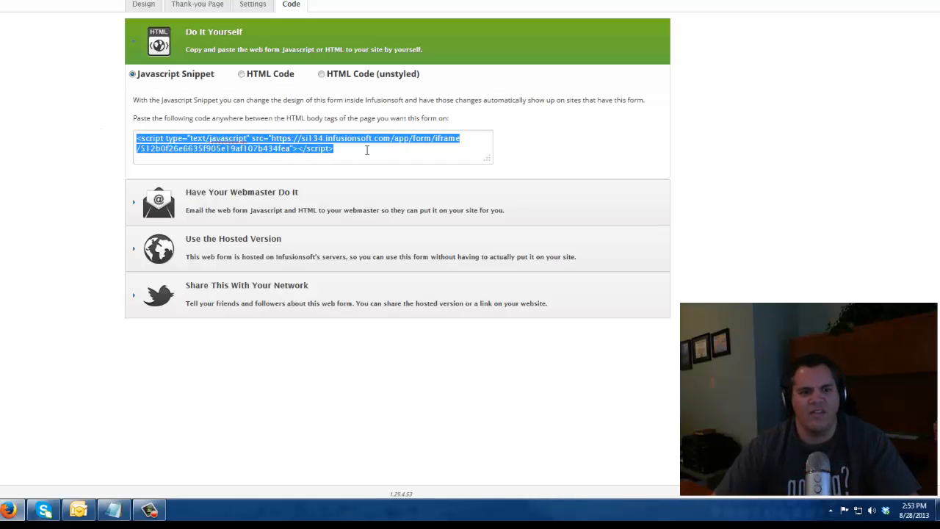
{"action": "mouse_move", "coordinate": [412, 153]}
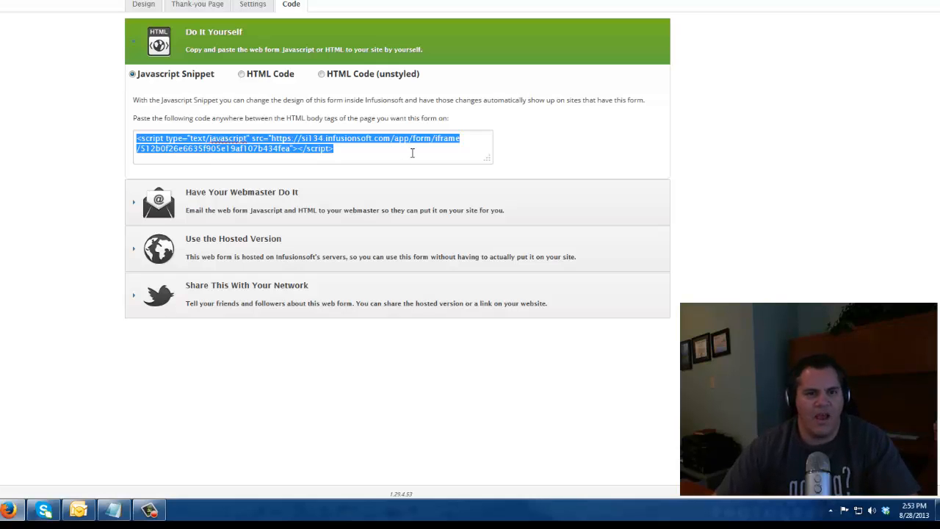
{"action": "left_click", "coordinate": [412, 153]}
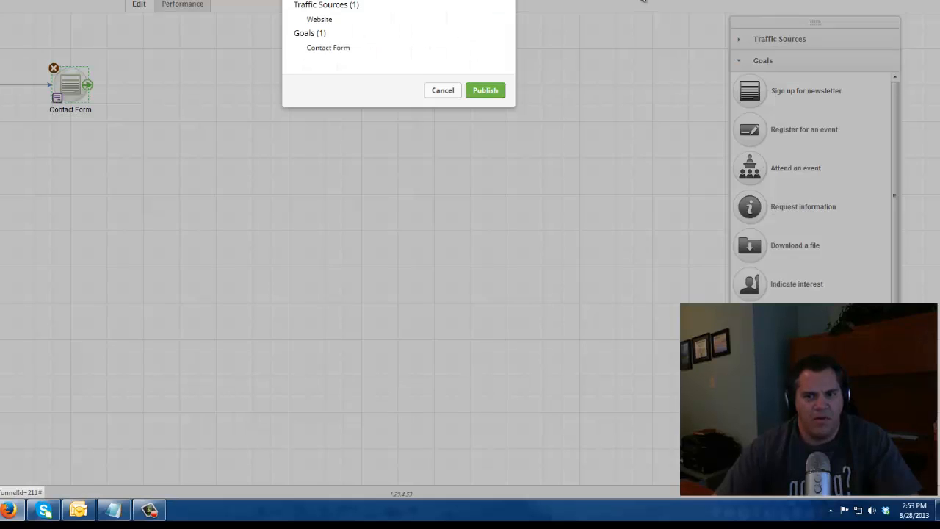
Publish the Test Webform campaign to make its Contact Form goal live
{"action": "left_click", "coordinate": [485, 90]}
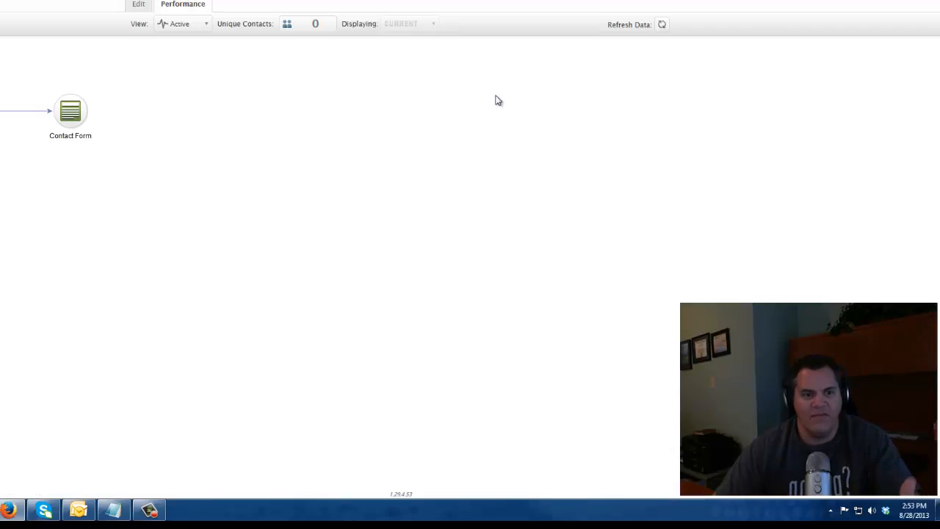
{"action": "mouse_move", "coordinate": [490, 117]}
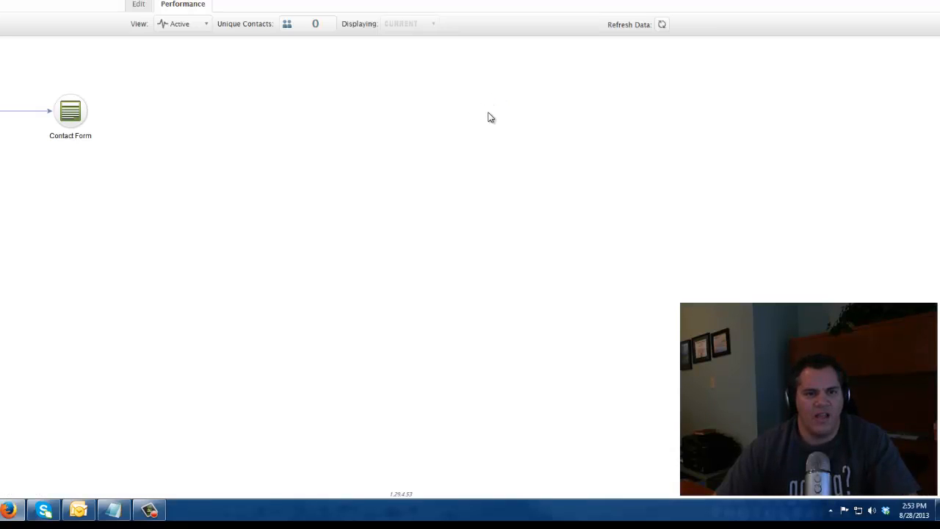
{"action": "mouse_move", "coordinate": [84, 141]}
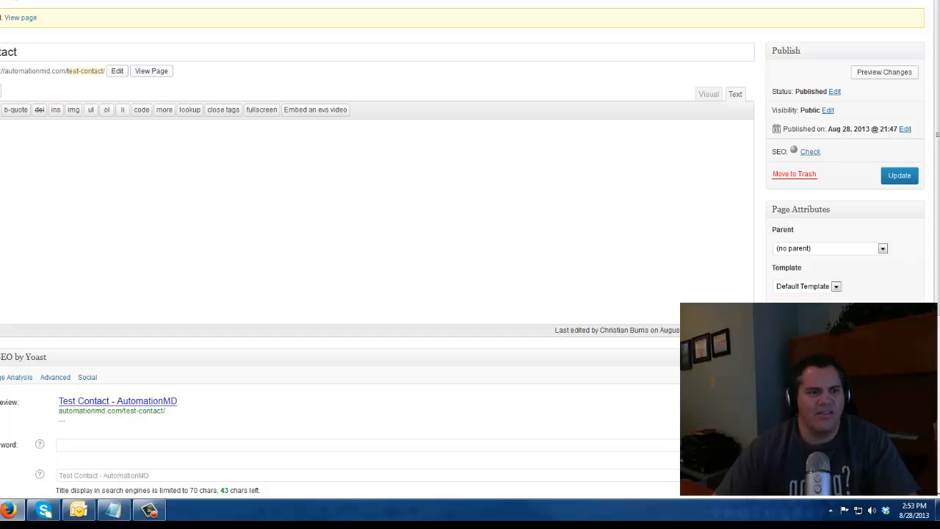
{"action": "mouse_move", "coordinate": [690, 94]}
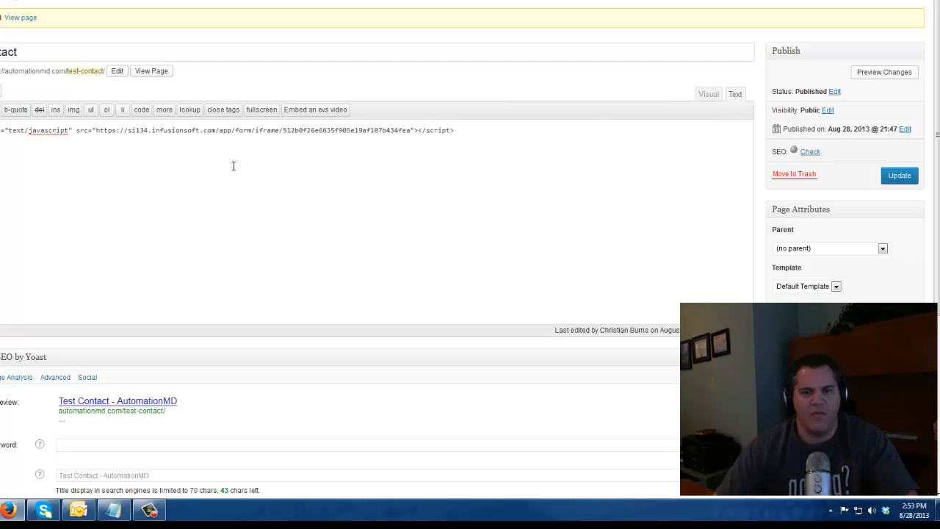
Update the Test Contact page with the embedded form script
{"action": "left_click", "coordinate": [899, 176]}
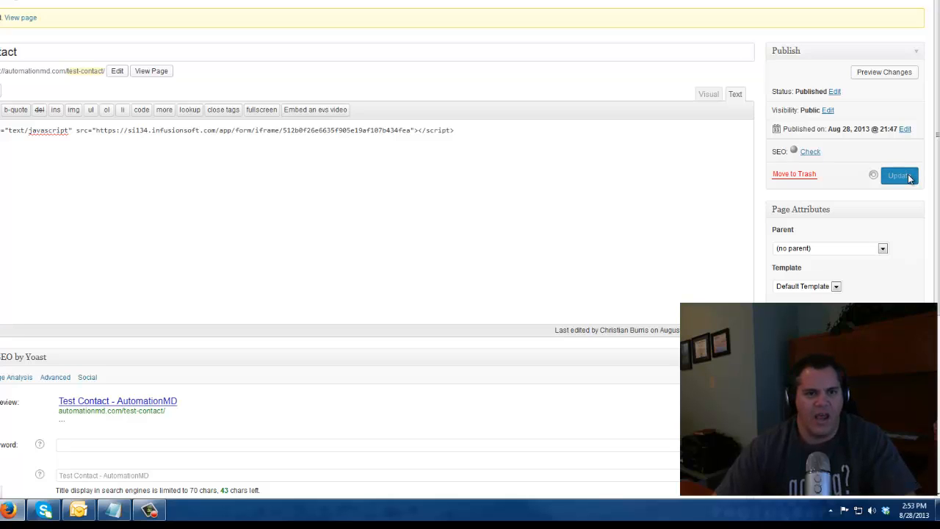
{"action": "mouse_move", "coordinate": [513, 244]}
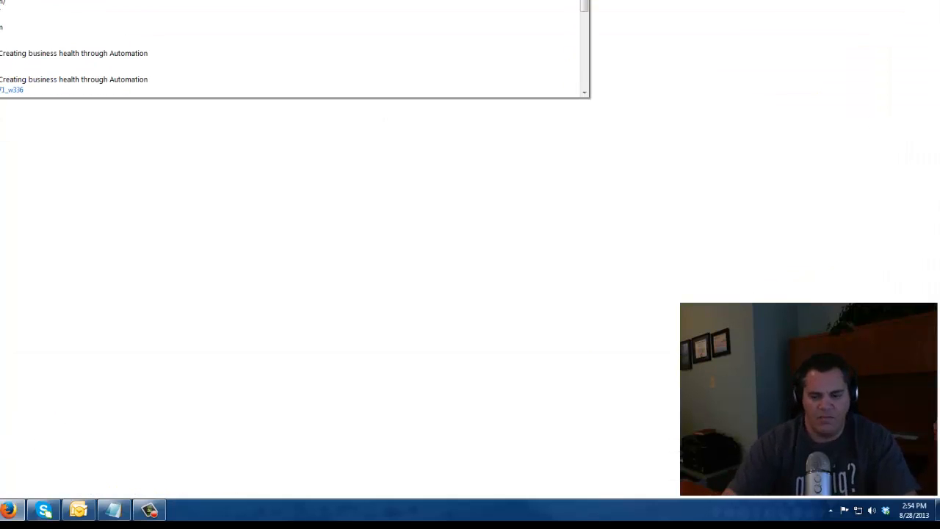
Scroll the live Test Contact page to check the embedded Contact Form
{"action": "scroll", "scroll_direction": "down", "scroll_amount": 3}
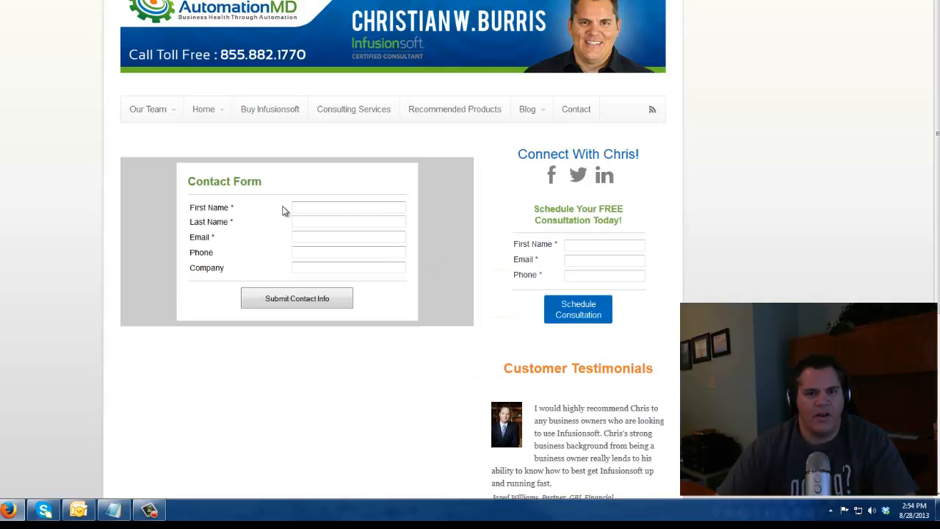
{"action": "mouse_move", "coordinate": [212, 208]}
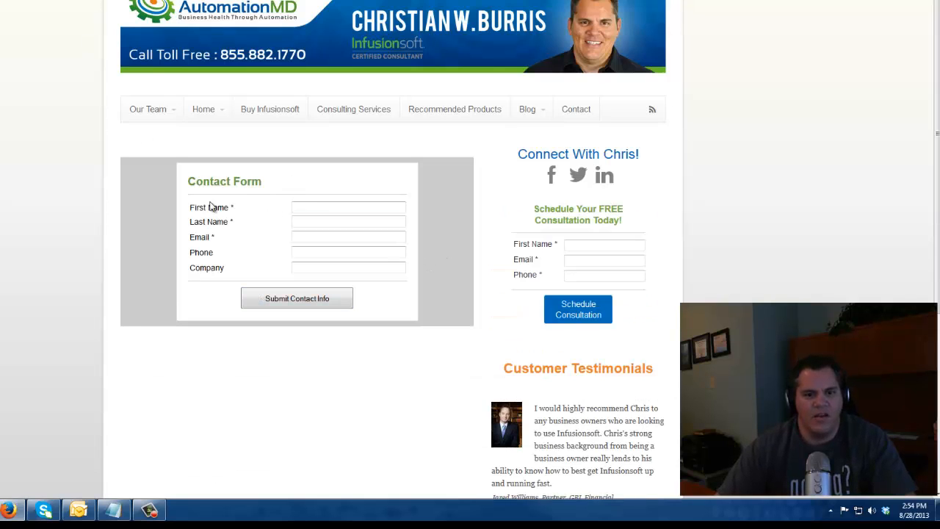
{"action": "mouse_move", "coordinate": [198, 351]}
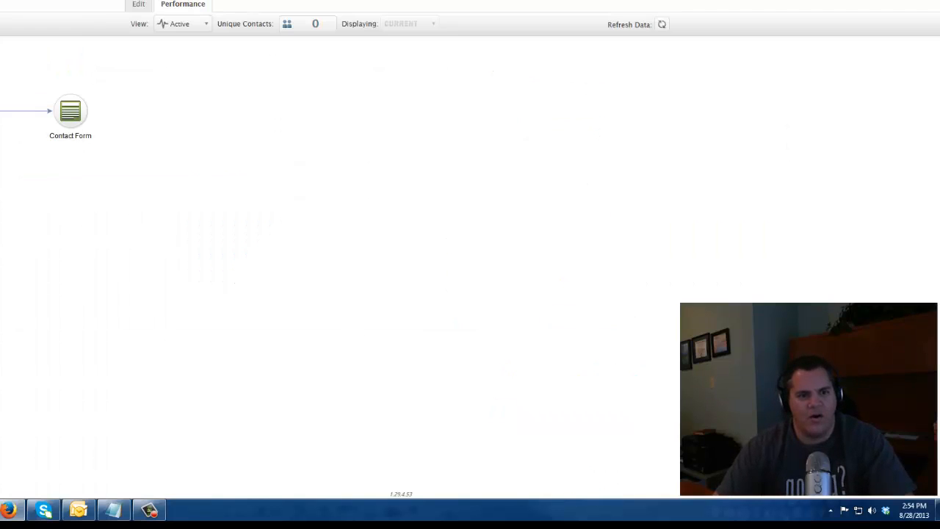
Reopen the campaign for editing and give the Contact Form a plain white style
{"action": "left_click", "coordinate": [138, 5]}
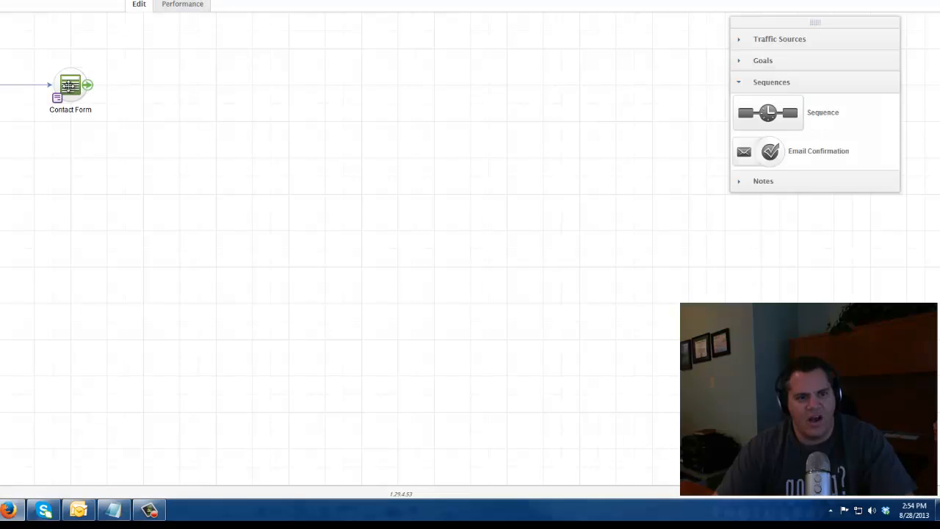
{"action": "left_click", "coordinate": [70, 86]}
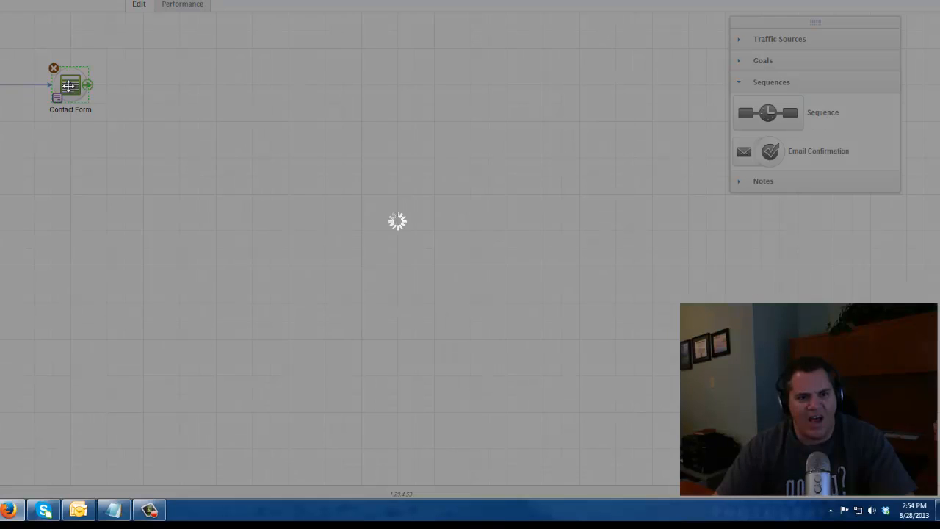
{"action": "double_click", "coordinate": [70, 85]}
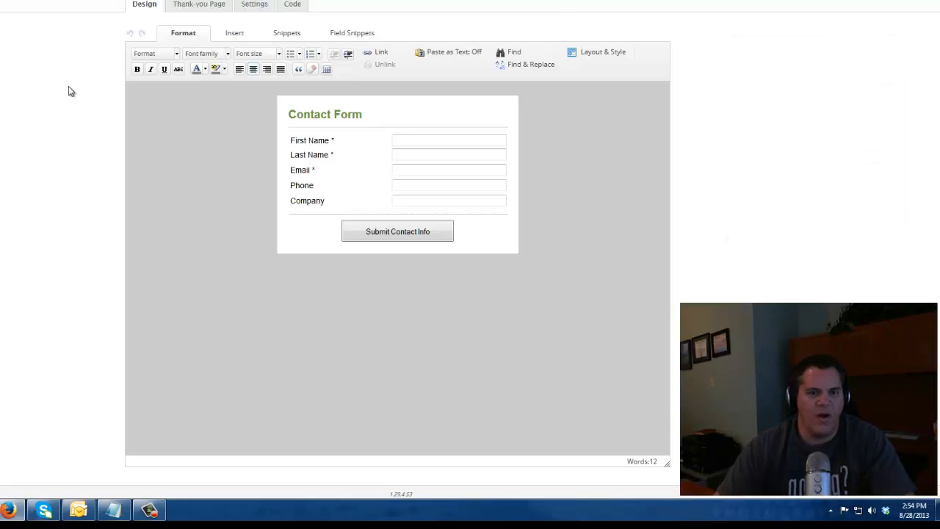
{"action": "mouse_move", "coordinate": [381, 40]}
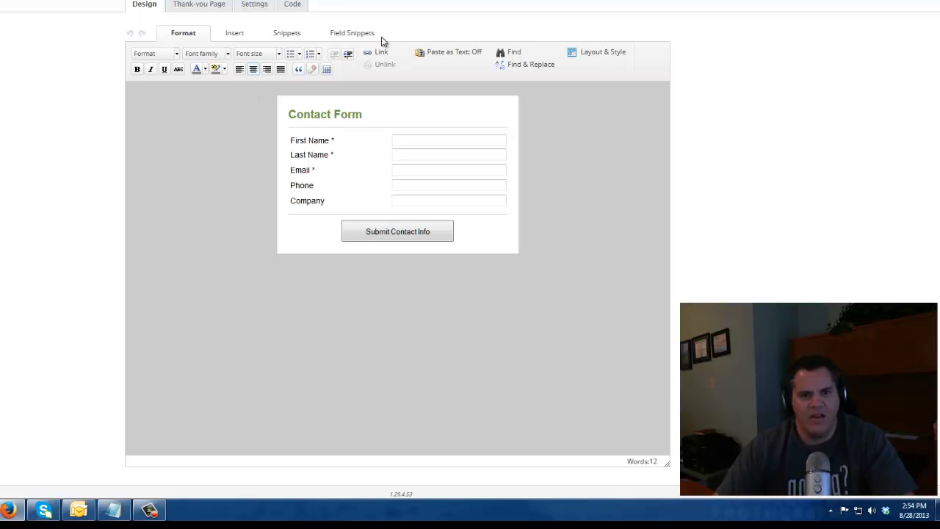
{"action": "mouse_move", "coordinate": [381, 40]}
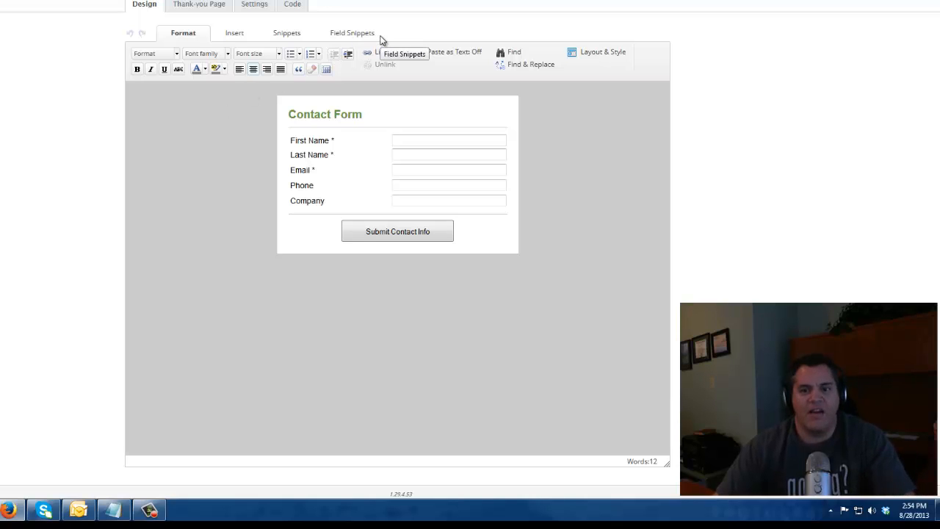
{"action": "left_click", "coordinate": [602, 52]}
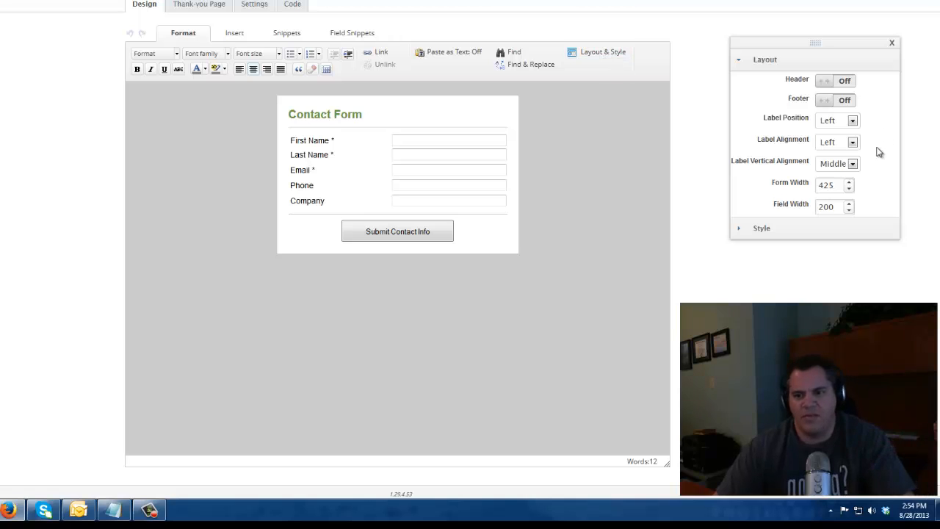
{"action": "left_click", "coordinate": [762, 228]}
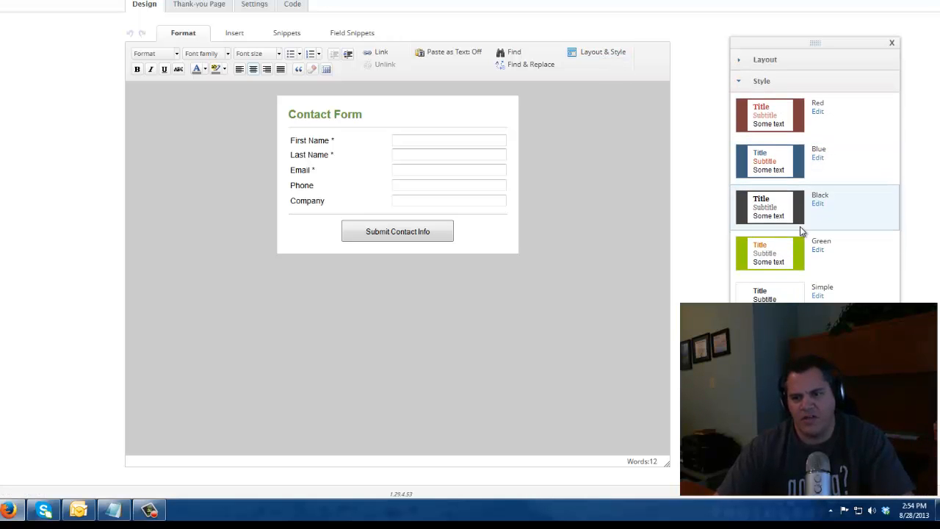
{"action": "left_click", "coordinate": [821, 291]}
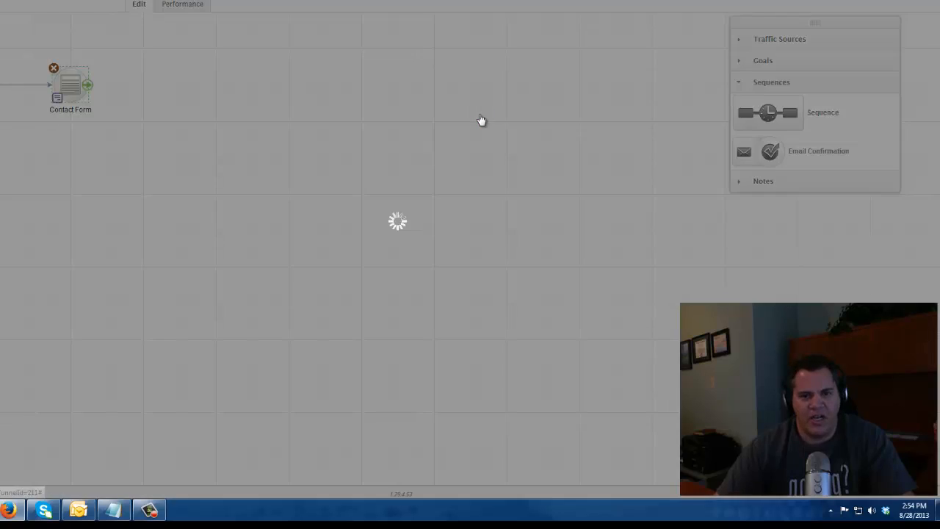
Reload the live Test Contact page to show the white-styled Contact Form
{"action": "left_click", "coordinate": [182, 5]}
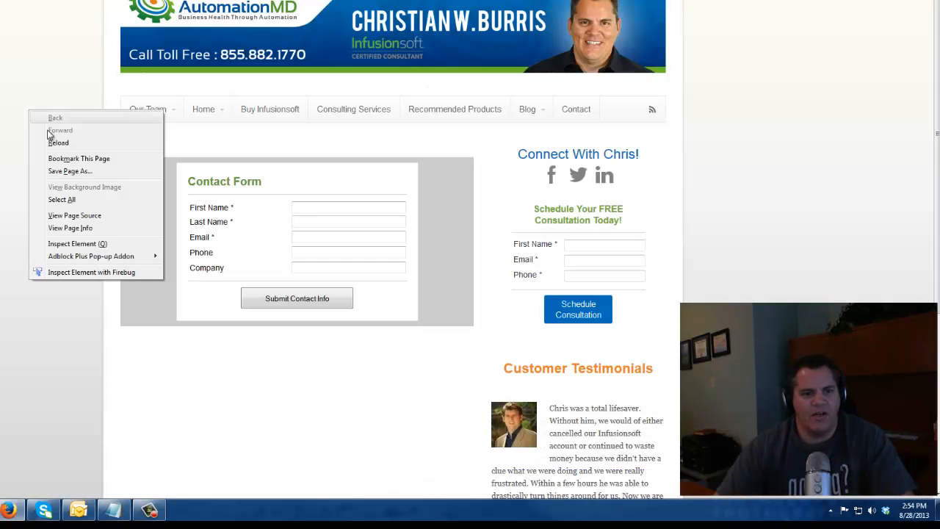
{"action": "left_click", "coordinate": [64, 151]}
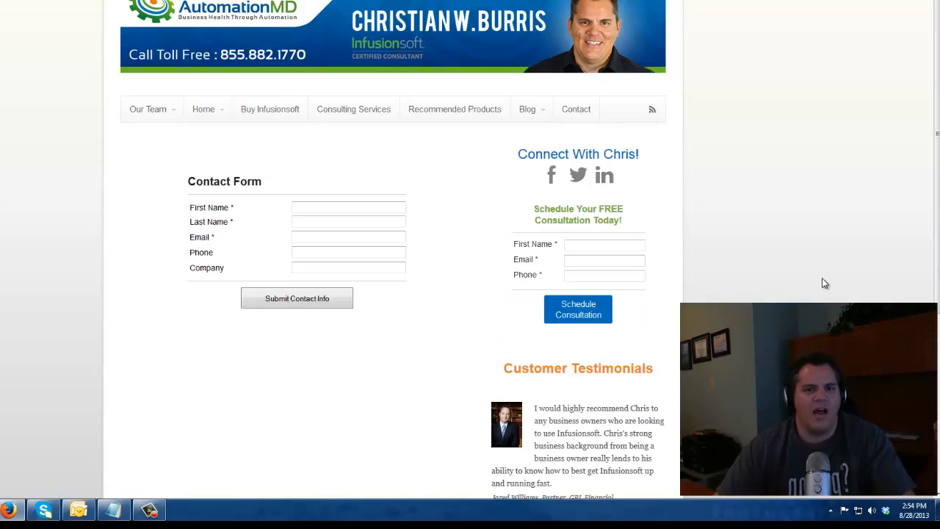
{"action": "left_click", "coordinate": [603, 260]}
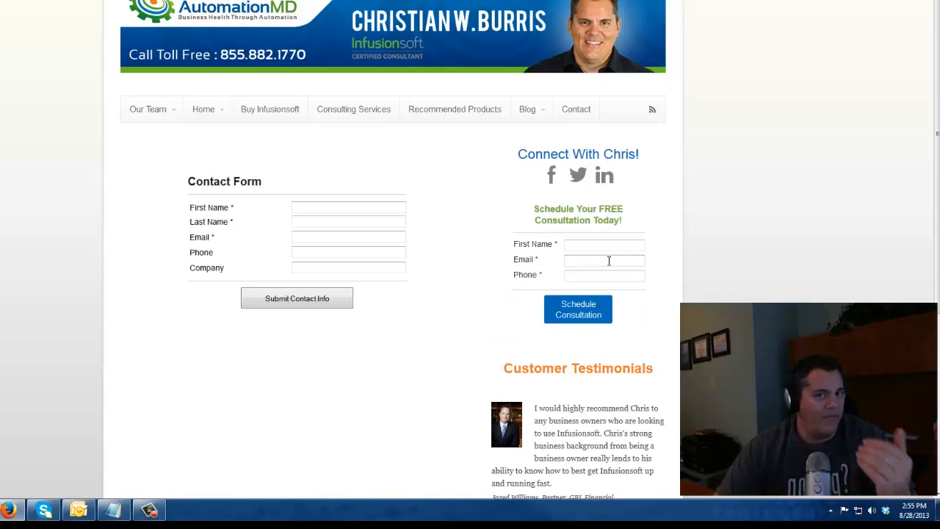
{"action": "left_click", "coordinate": [348, 207]}
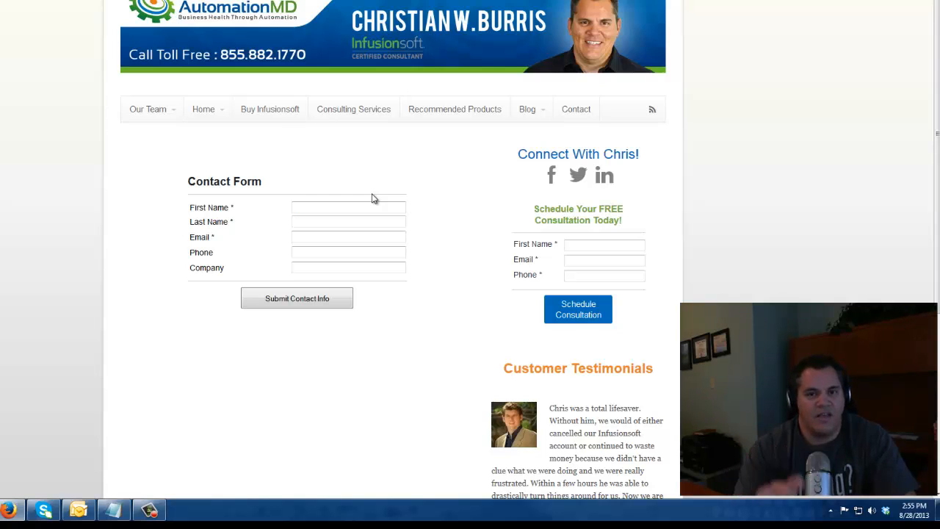
Enter test contact Snow White, email 'snowwhit', phone 0555-68 and company 'Dian'
{"action": "type", "text": "Snow"}
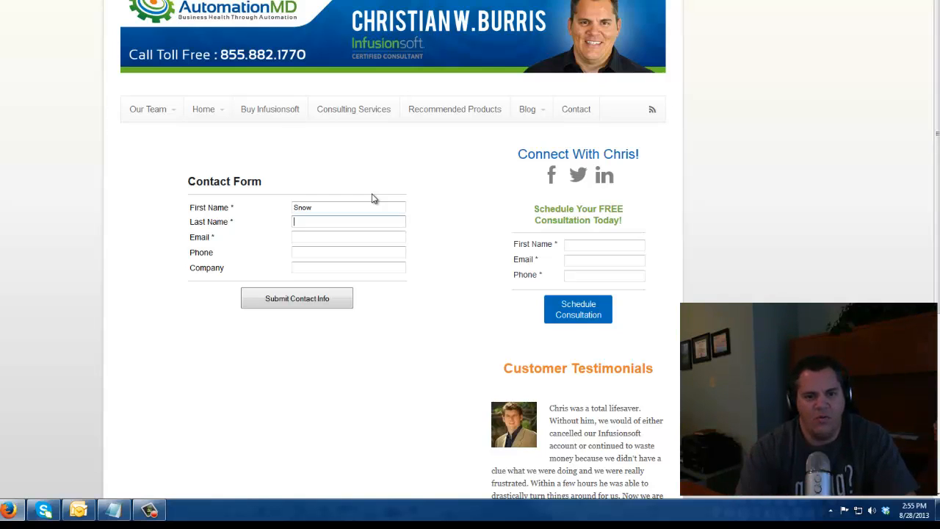
{"action": "type", "text": "White"}
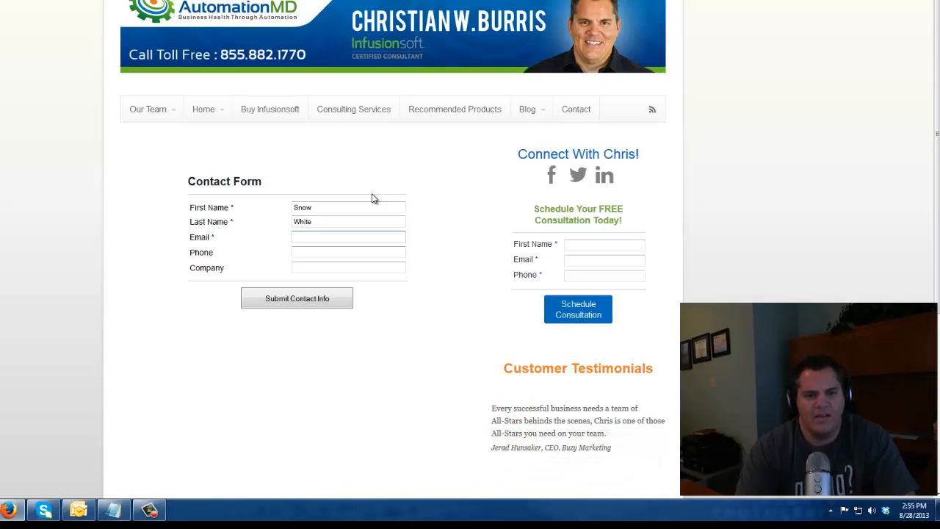
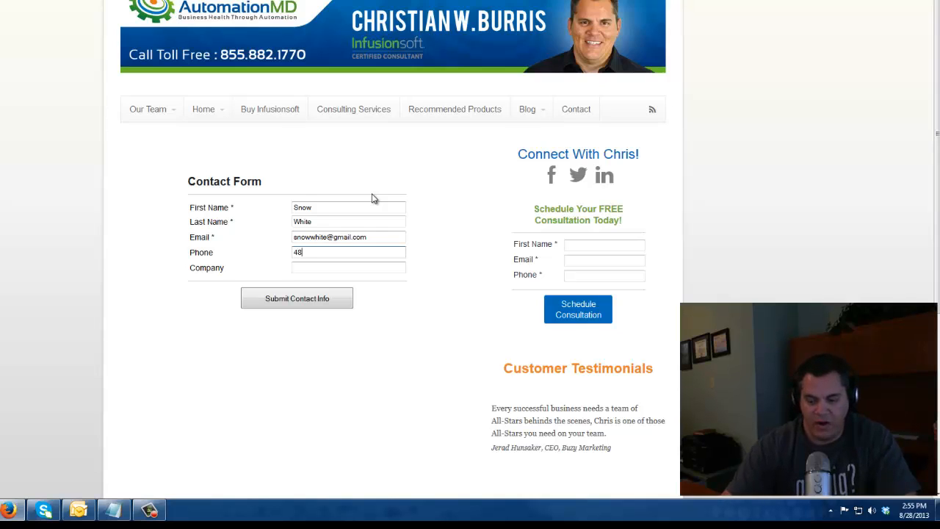
{"action": "type", "text": "0555"}
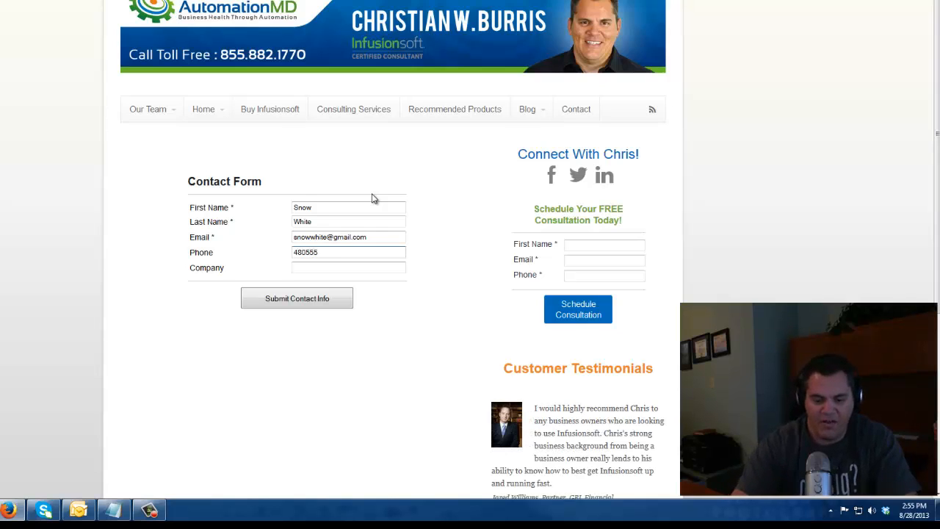
{"action": "type", "text": "-6868"}
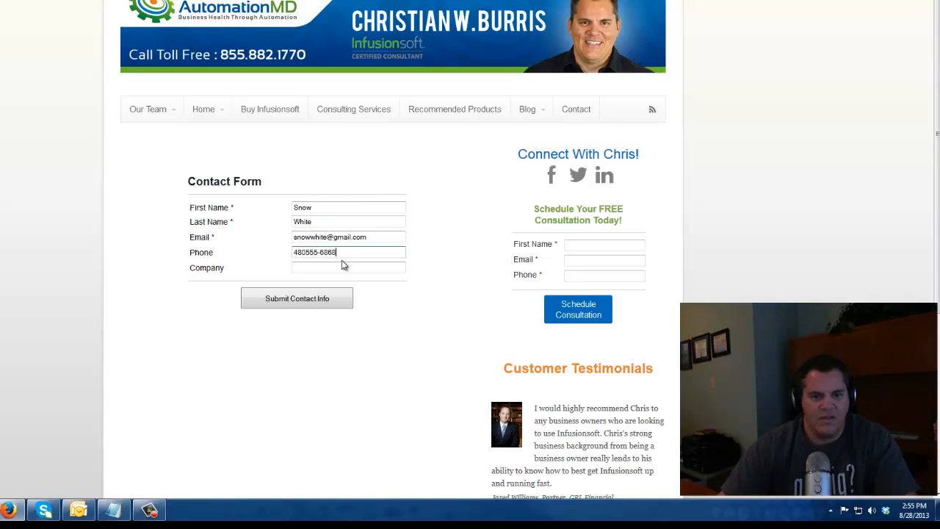
{"action": "type", "text": "Dian"}
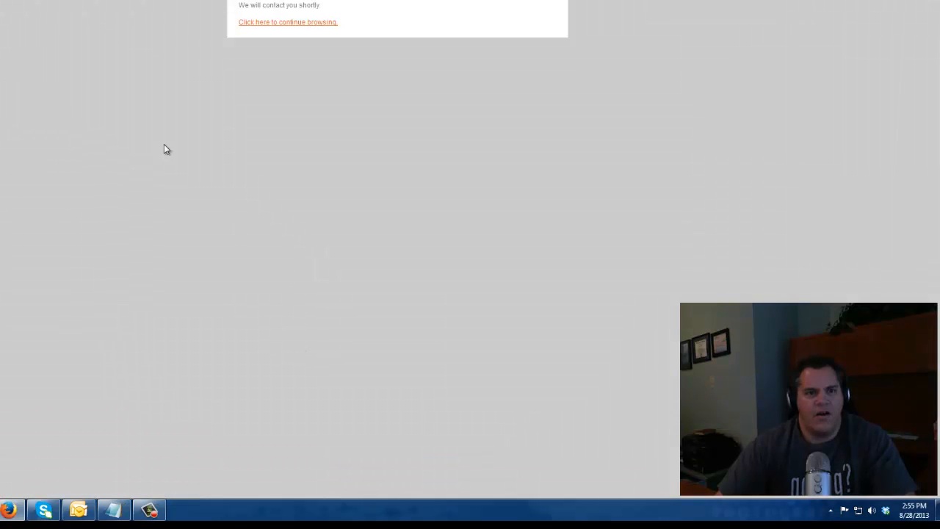
Go to the Dashboard and refresh Recent Activity to see the form submission
{"action": "left_click", "coordinate": [287, 21]}
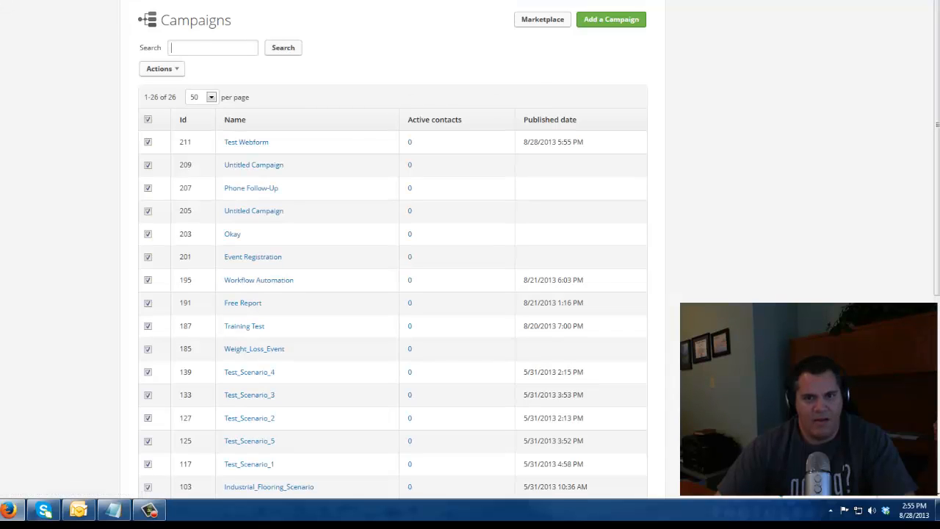
{"action": "left_click", "coordinate": [440, 4]}
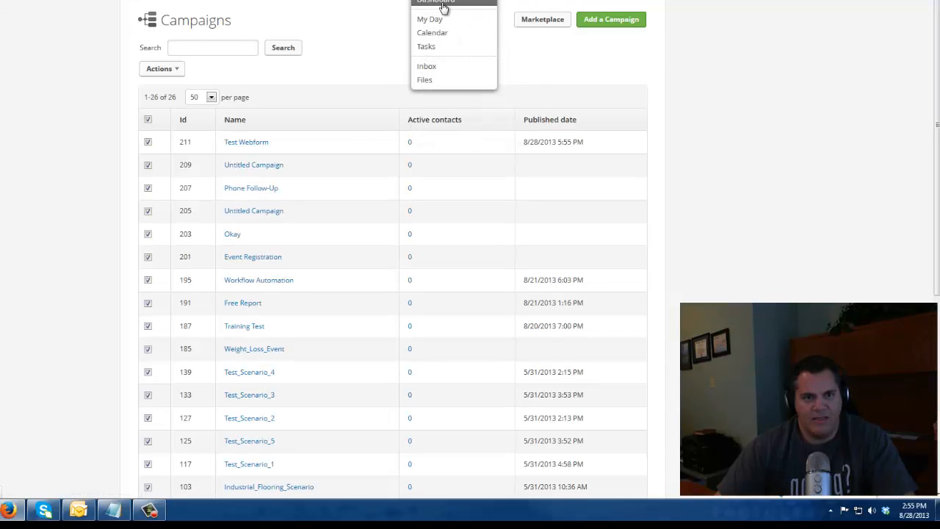
{"action": "left_click", "coordinate": [435, 3]}
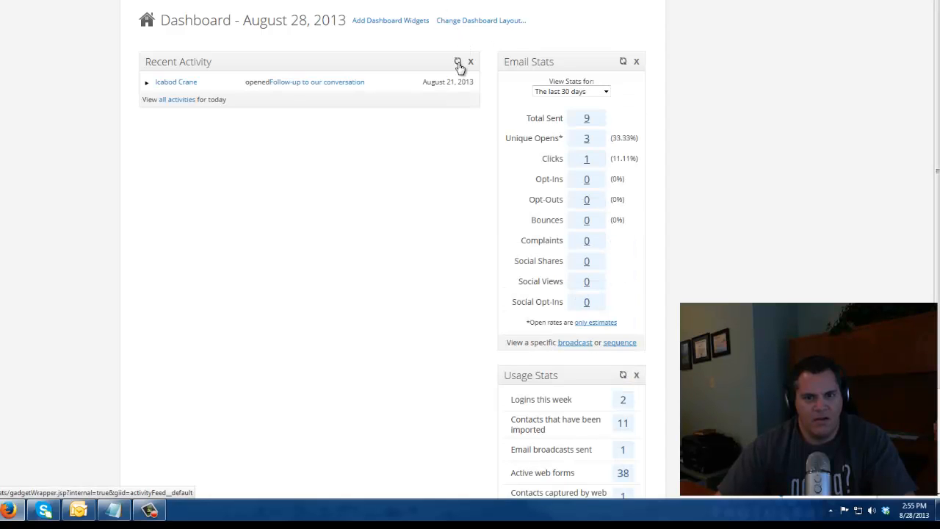
{"action": "left_click", "coordinate": [457, 61]}
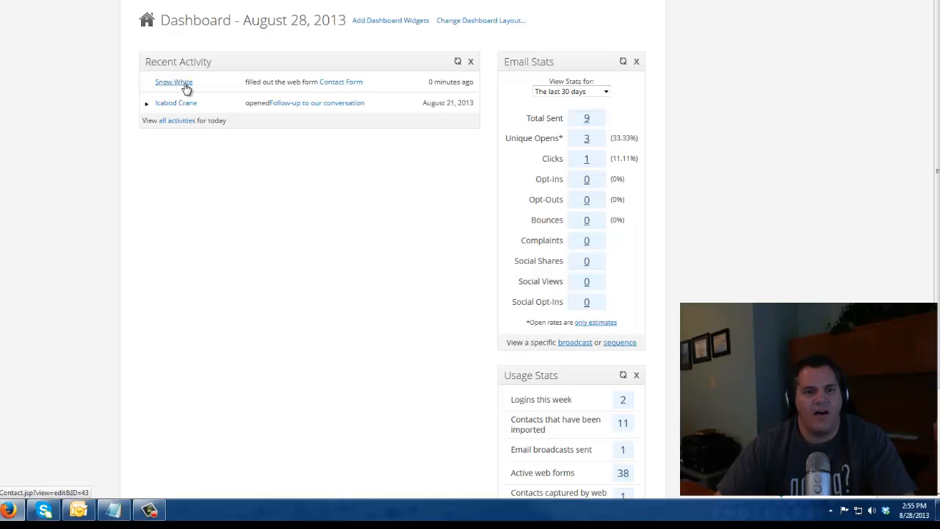
{"action": "mouse_move", "coordinate": [199, 81]}
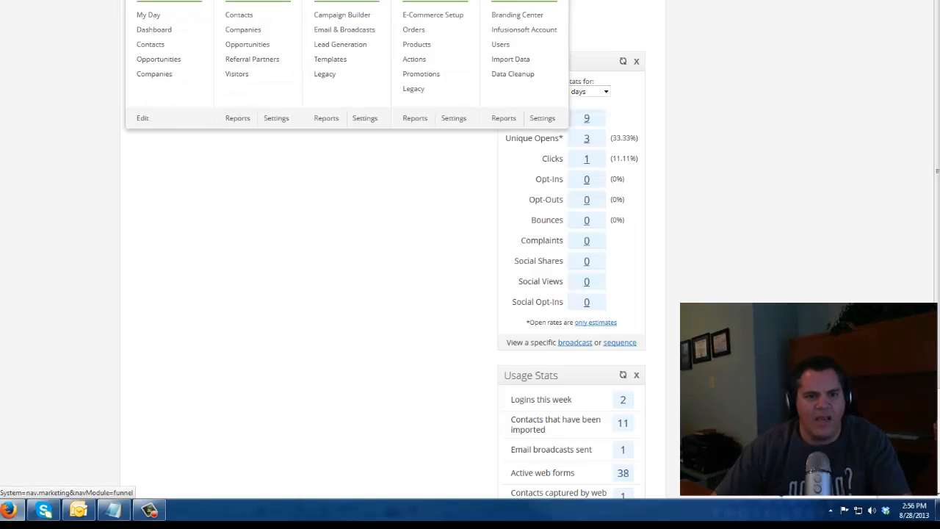
{"action": "mouse_move", "coordinate": [342, 15]}
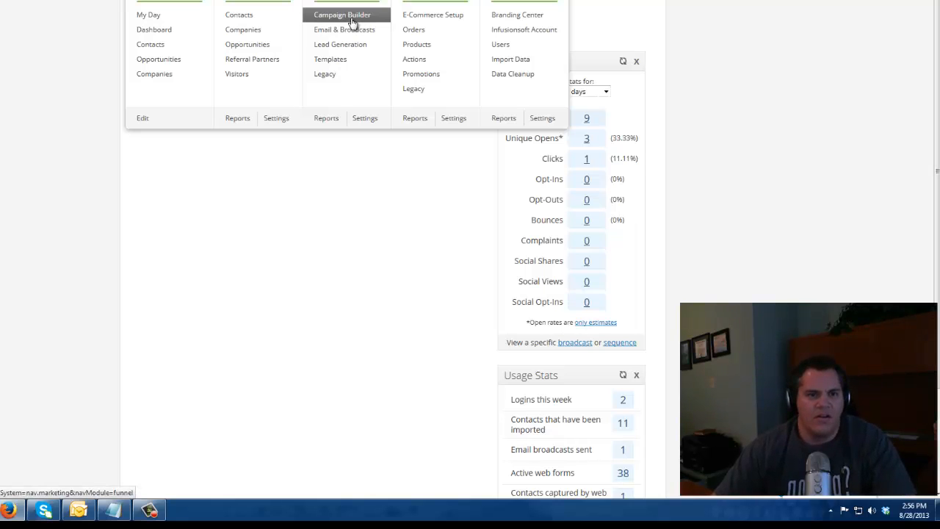
Open Test Webform from the Campaign Builder campaigns list
{"action": "left_click", "coordinate": [342, 15]}
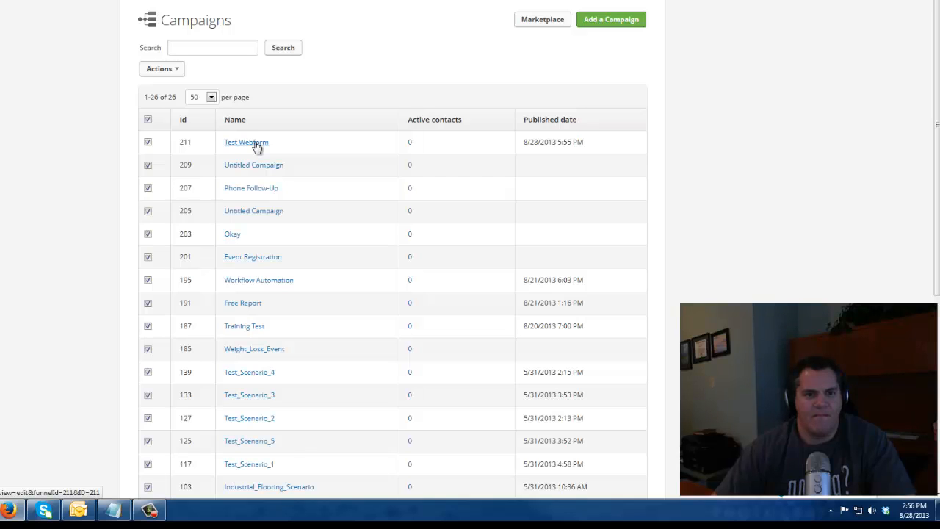
{"action": "left_click", "coordinate": [246, 141]}
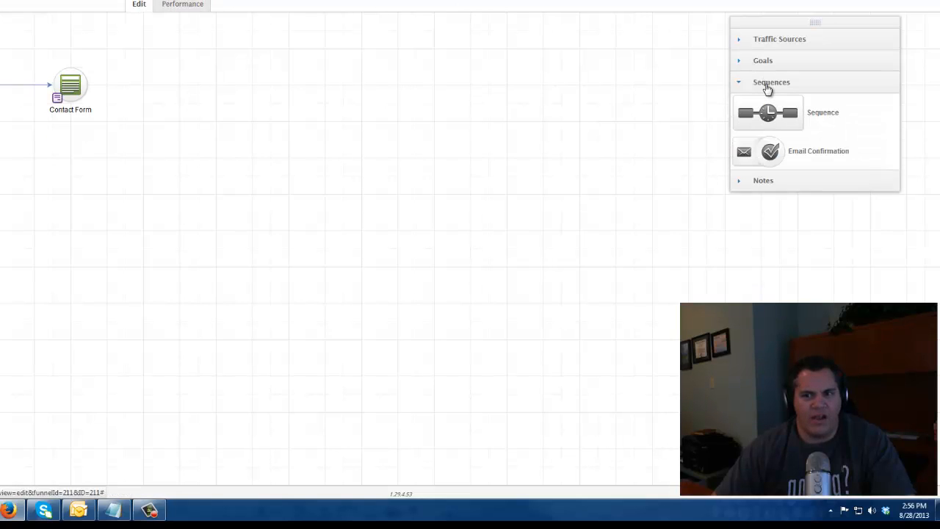
Place a sequence after the Contact Form goal and label it 'followup contact form'
{"action": "left_click_drag", "start_coordinate": [767, 113], "coordinate": [162, 67]}
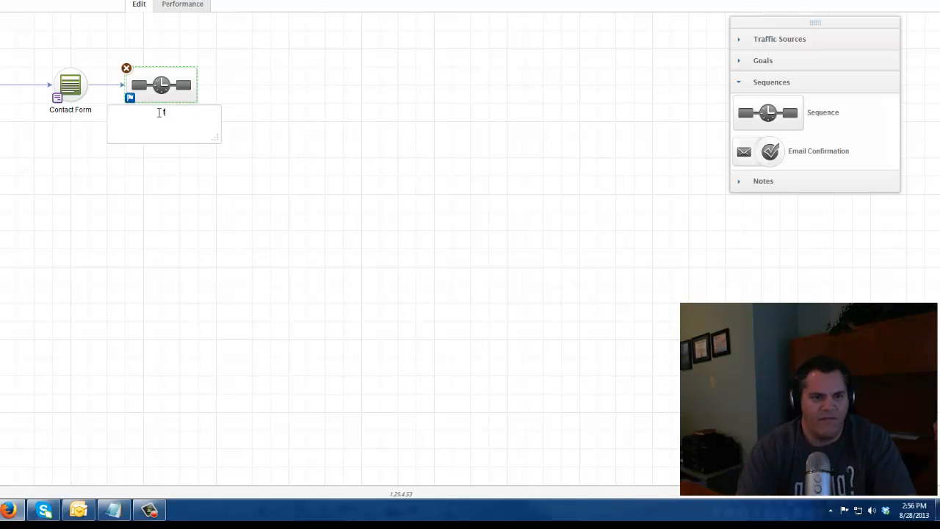
{"action": "type", "text": "follow up contact form"}
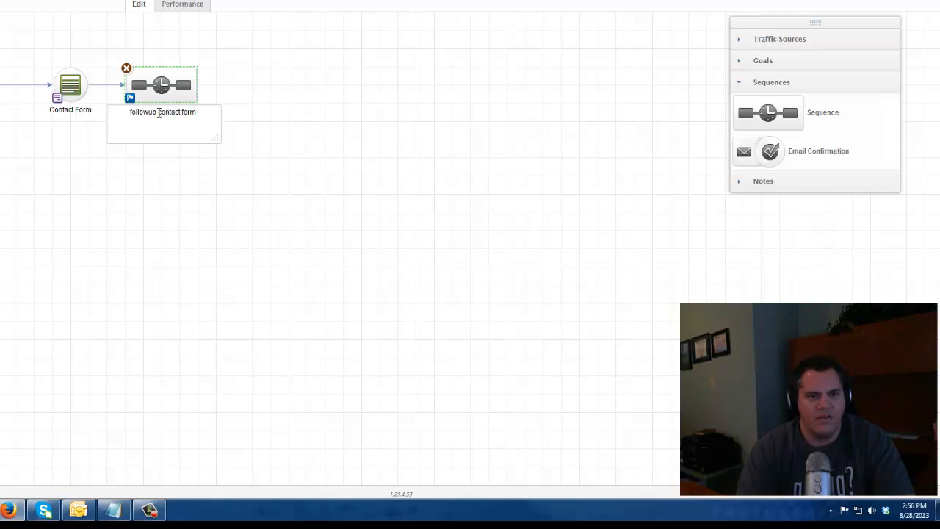
{"action": "type", "text": "sequence"}
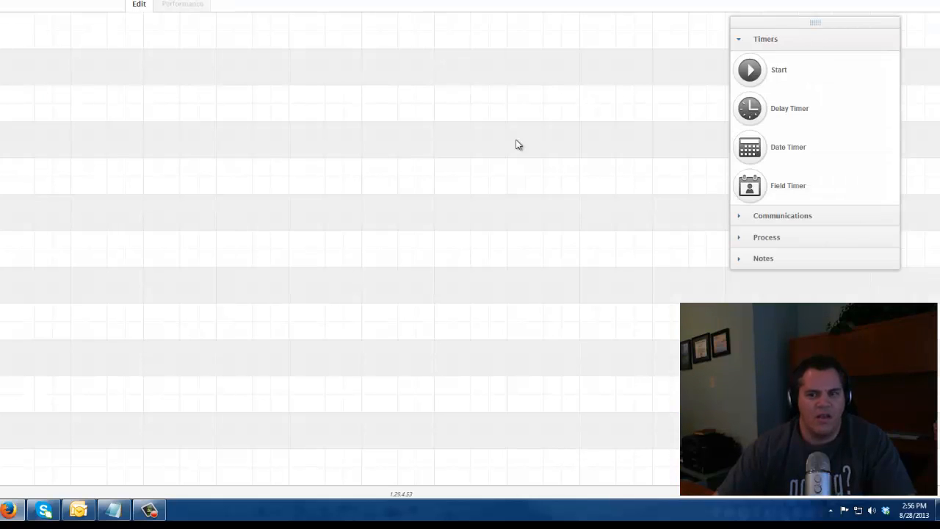
Place an Email step followed by a Create Task step inside the sequence
{"action": "left_click", "coordinate": [782, 215]}
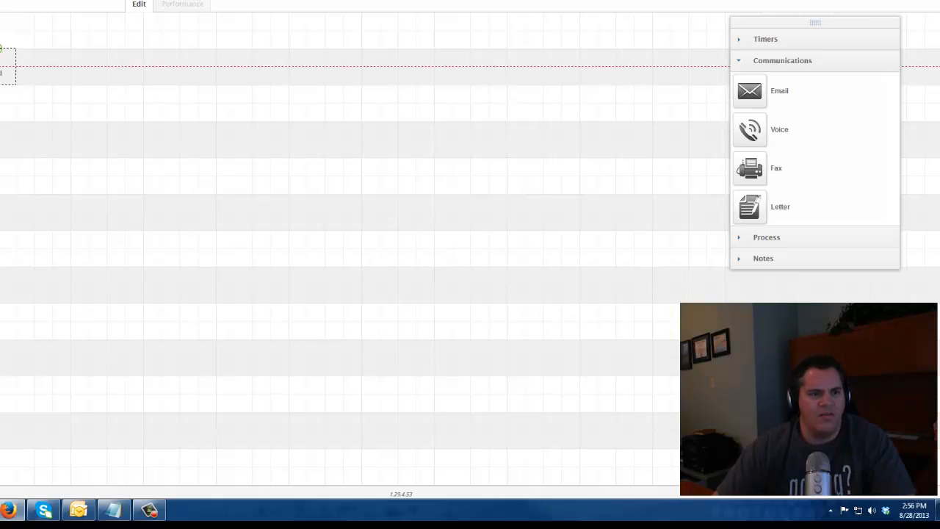
{"action": "left_click_drag", "start_coordinate": [750, 90], "coordinate": [8, 66]}
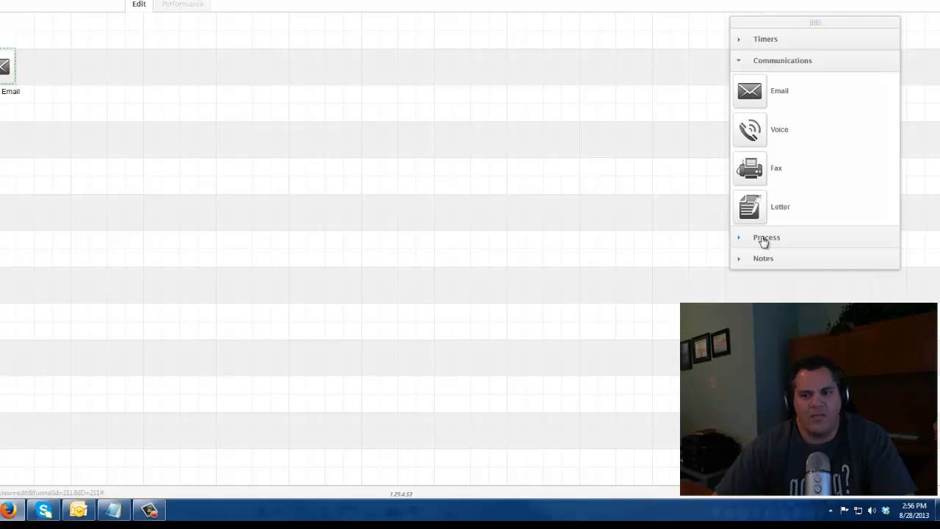
{"action": "left_click", "coordinate": [767, 237]}
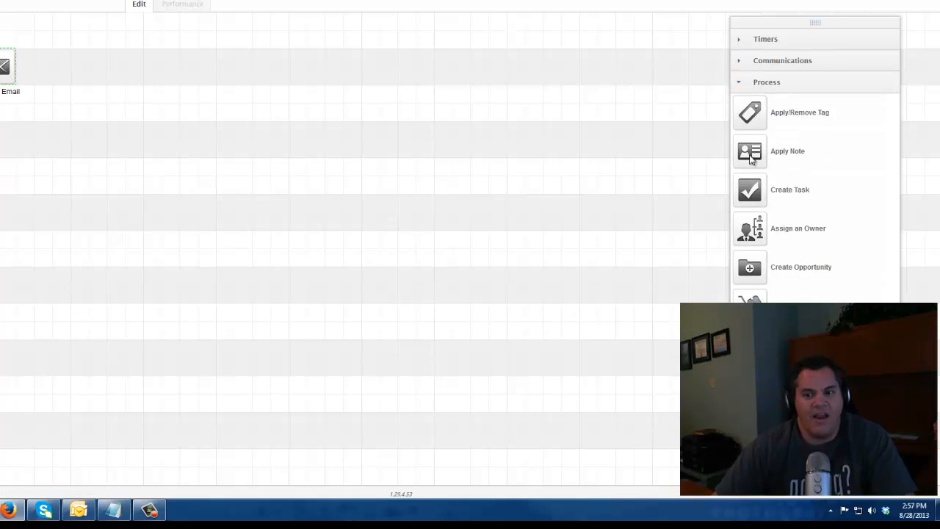
{"action": "mouse_move", "coordinate": [756, 193]}
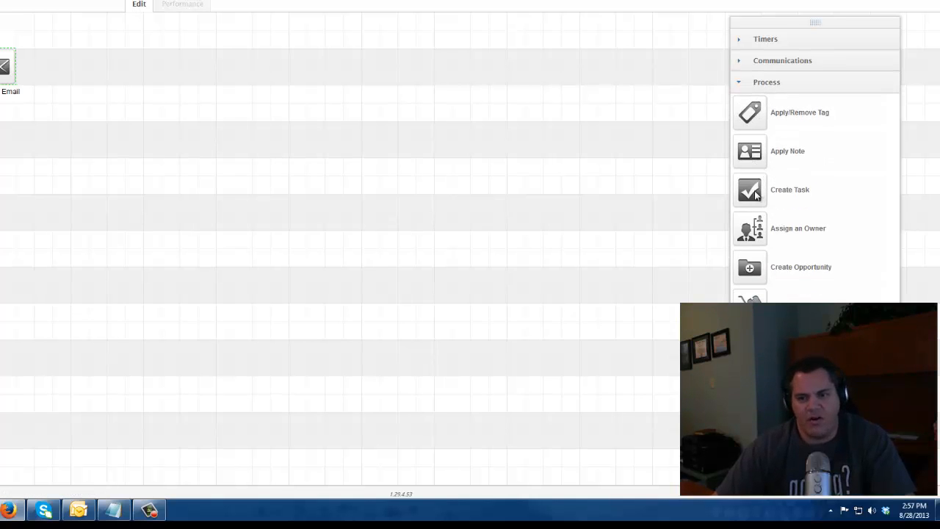
{"action": "left_click_drag", "start_coordinate": [749, 190], "coordinate": [107, 49]}
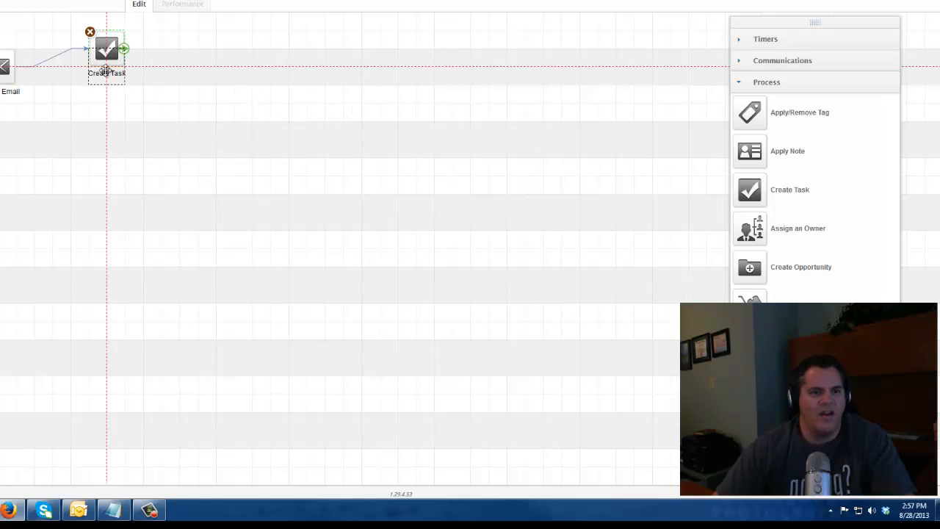